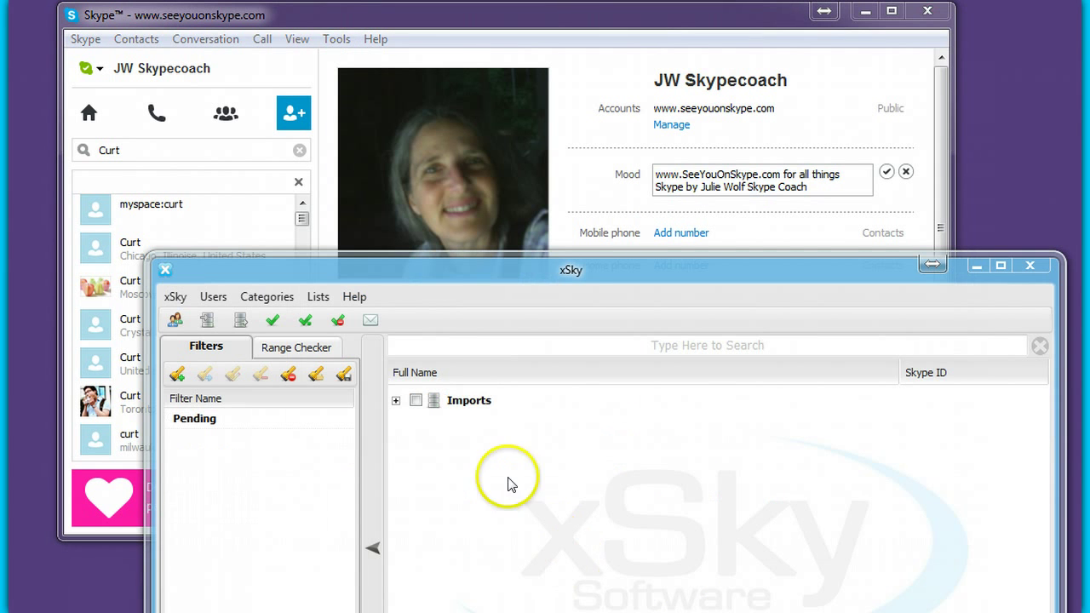
mouse_move(381, 62)
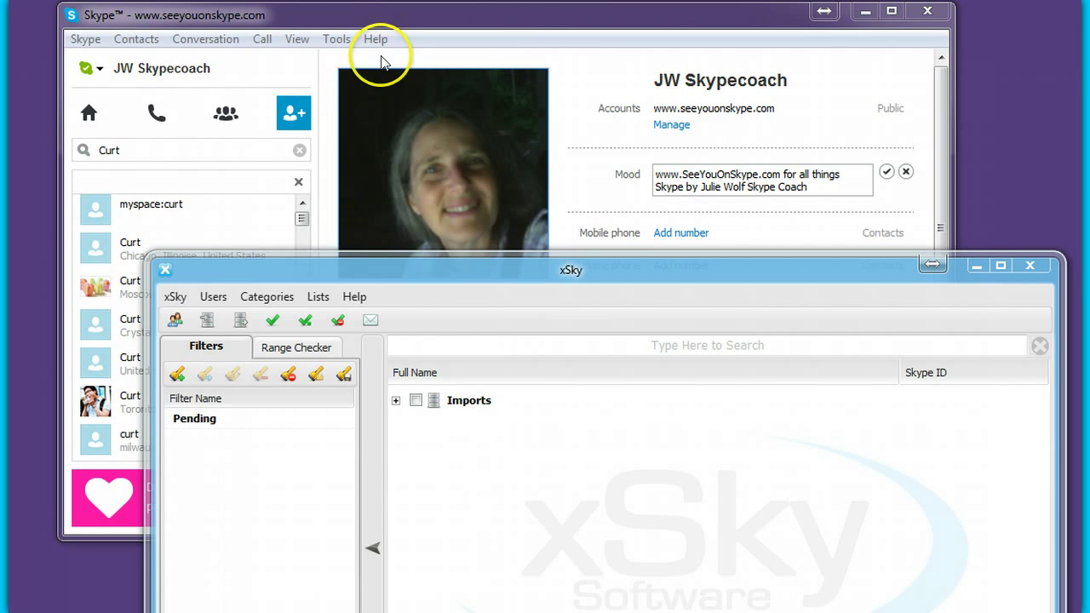
- Bring Skype's window to the front and show its version information from the Help menu
click(375, 37)
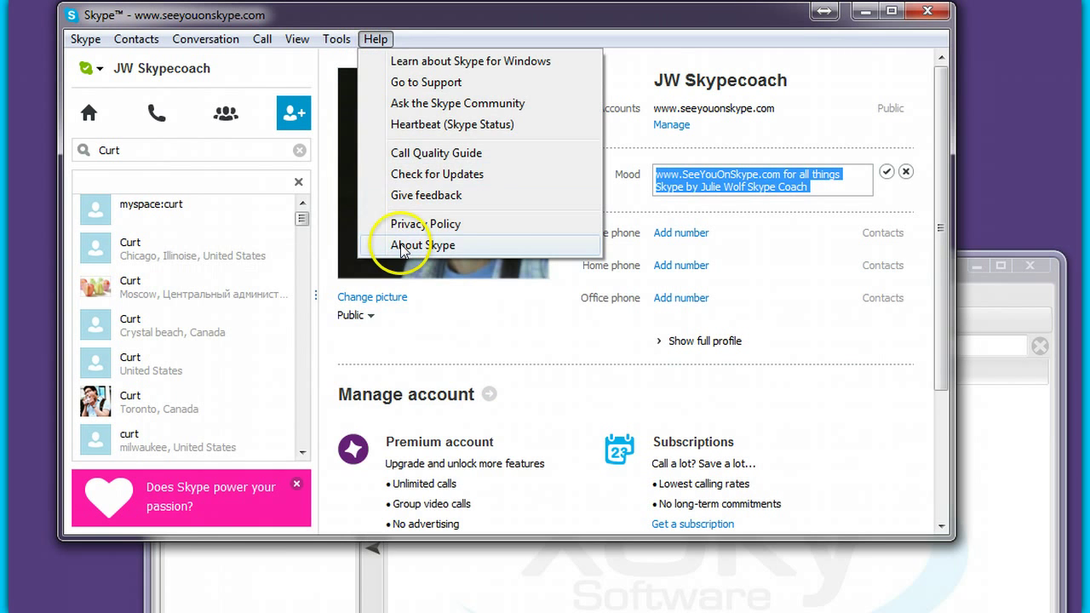
click(423, 245)
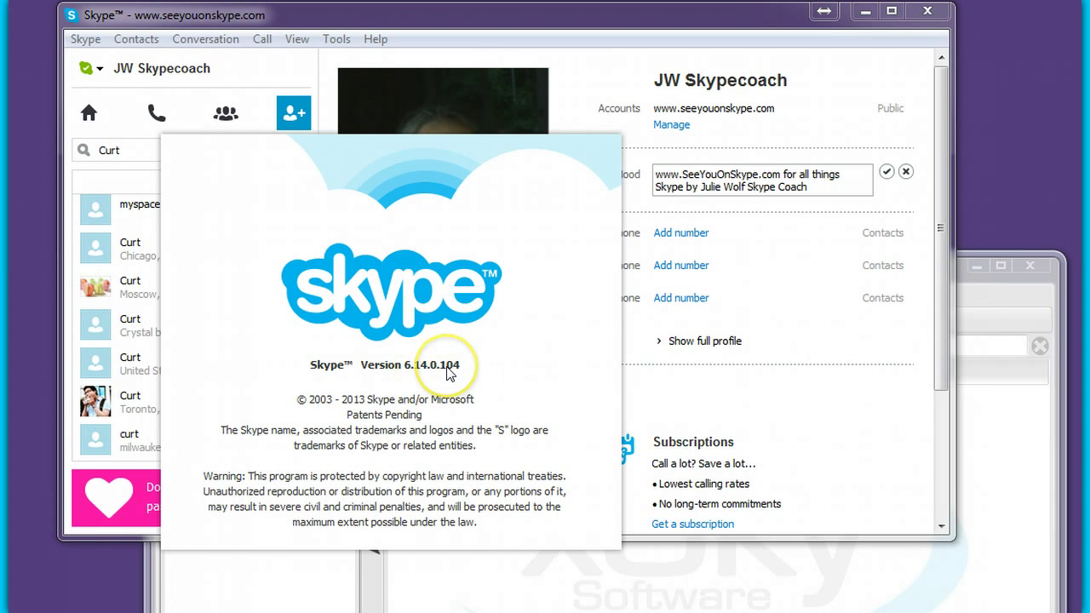
mouse_move(634, 582)
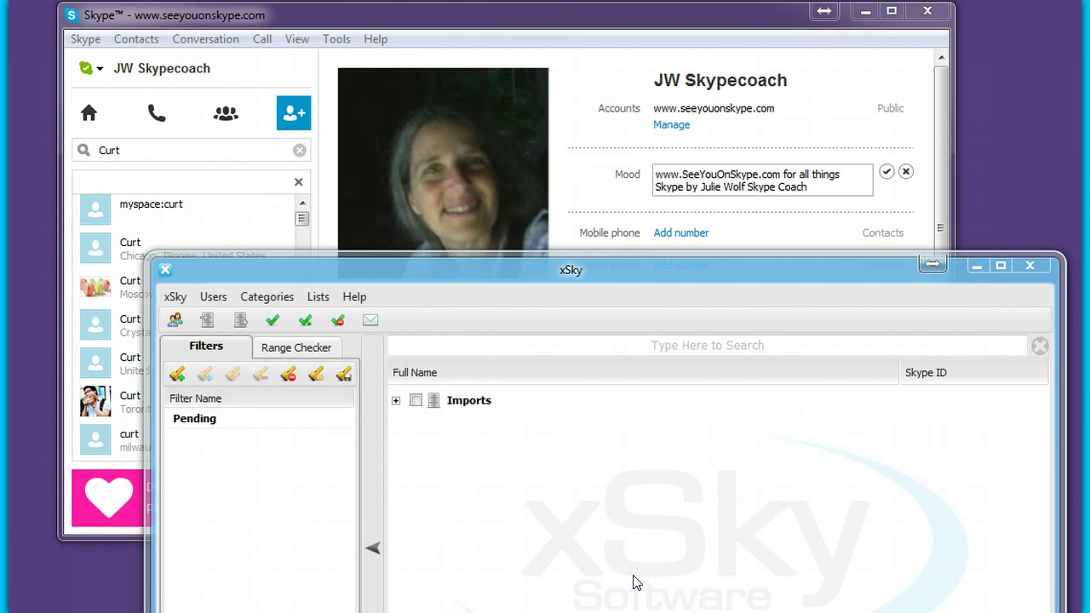
mouse_move(633, 276)
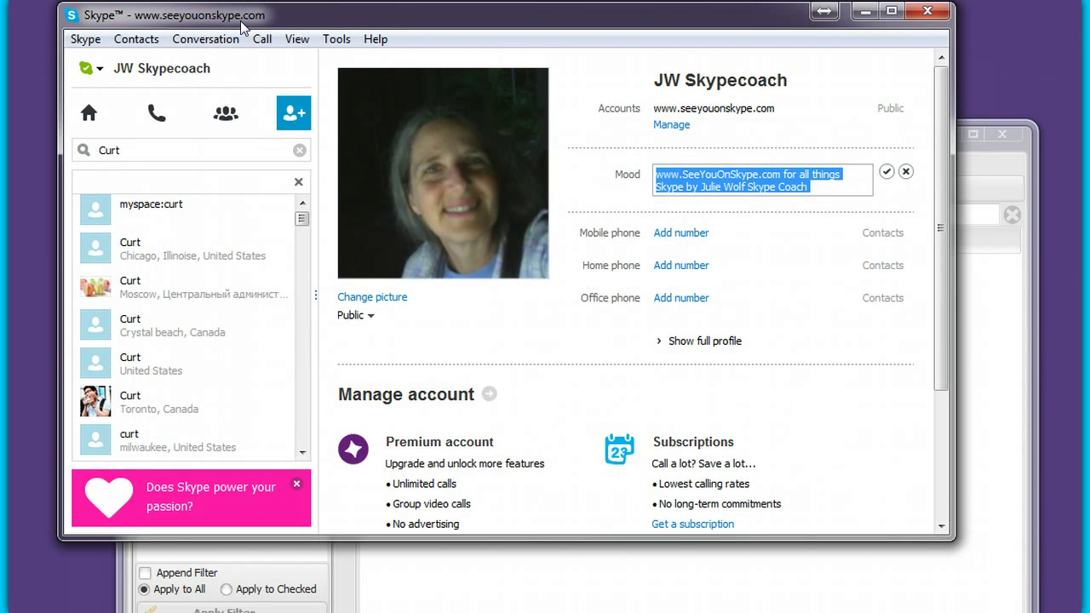
mouse_move(338, 39)
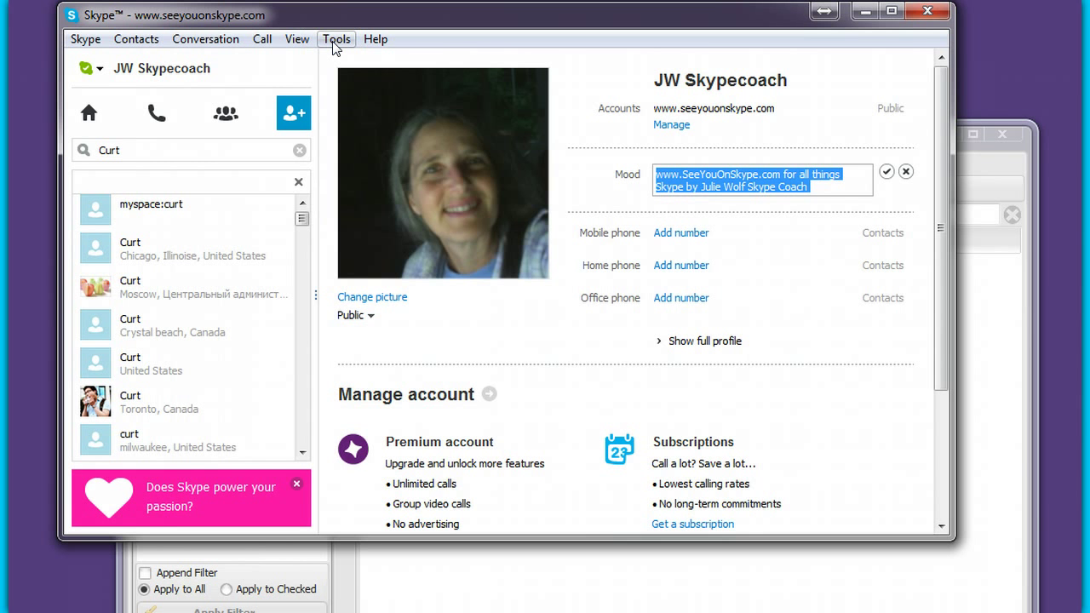
- Reach the program access control list through Options > Advanced settings
click(338, 37)
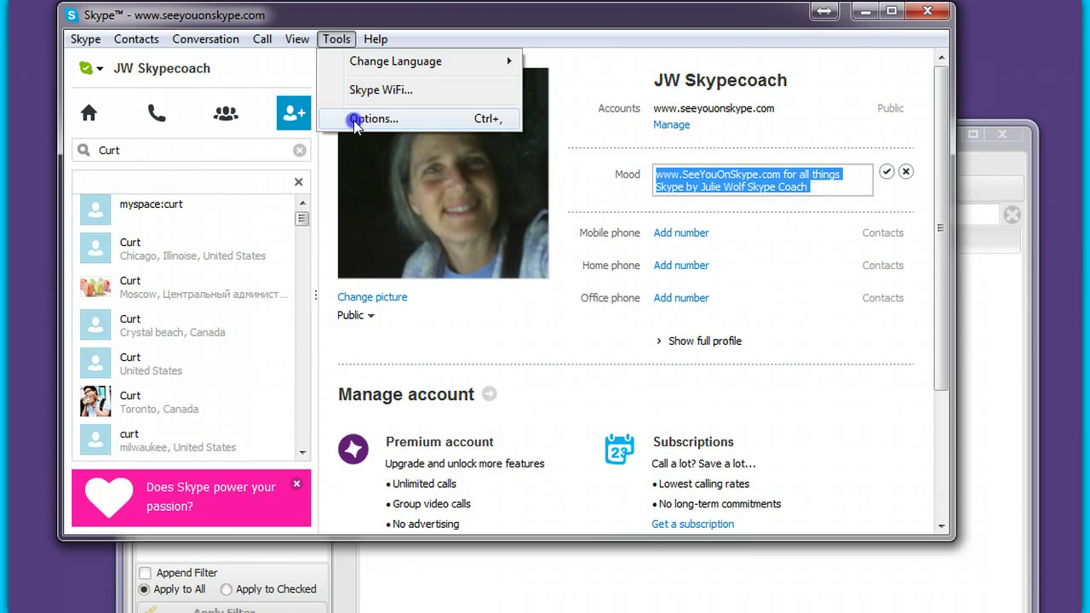
click(375, 120)
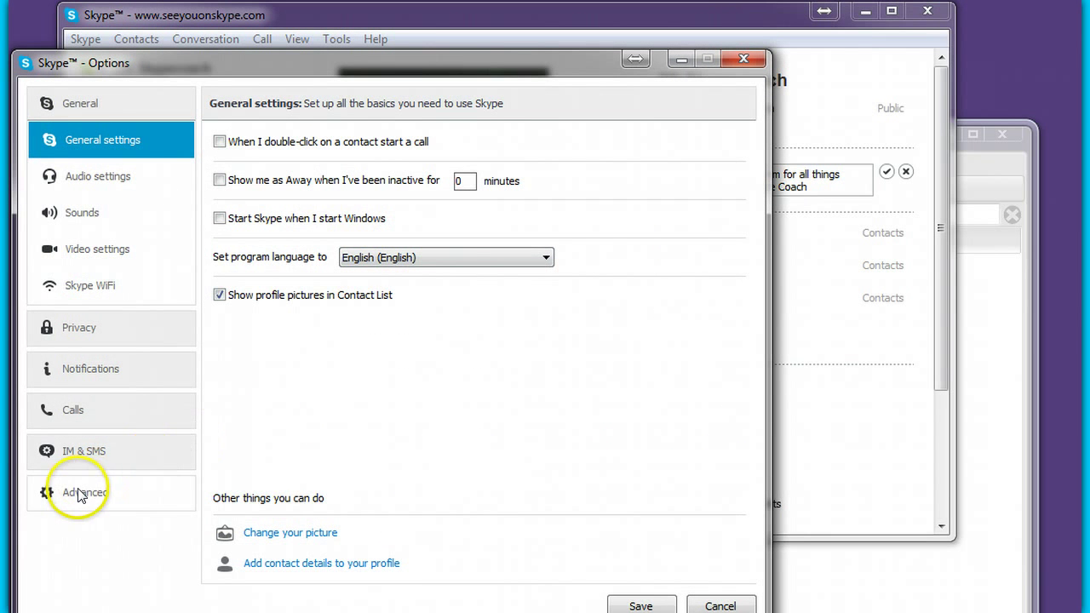
click(85, 492)
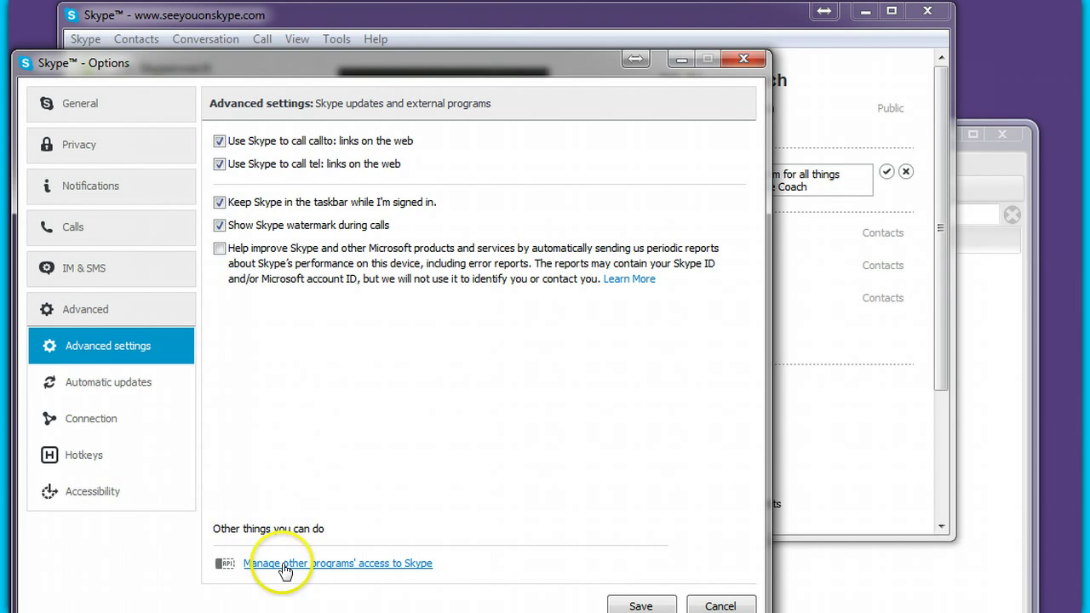
click(337, 562)
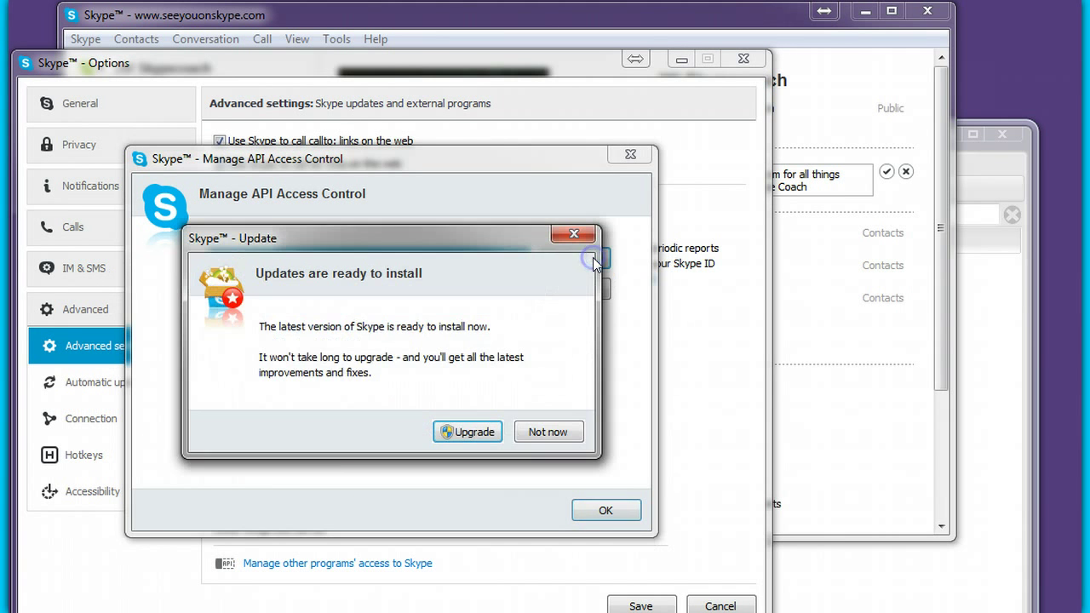
mouse_move(433, 341)
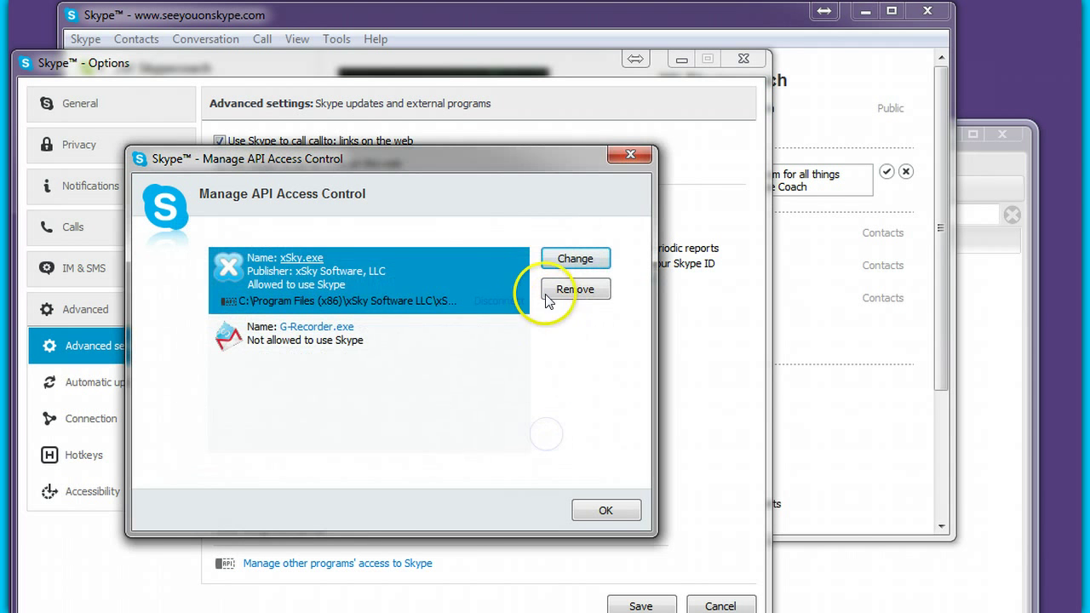
- Set xSky.exe's permission to Allow and confirm, closing the access list
click(575, 258)
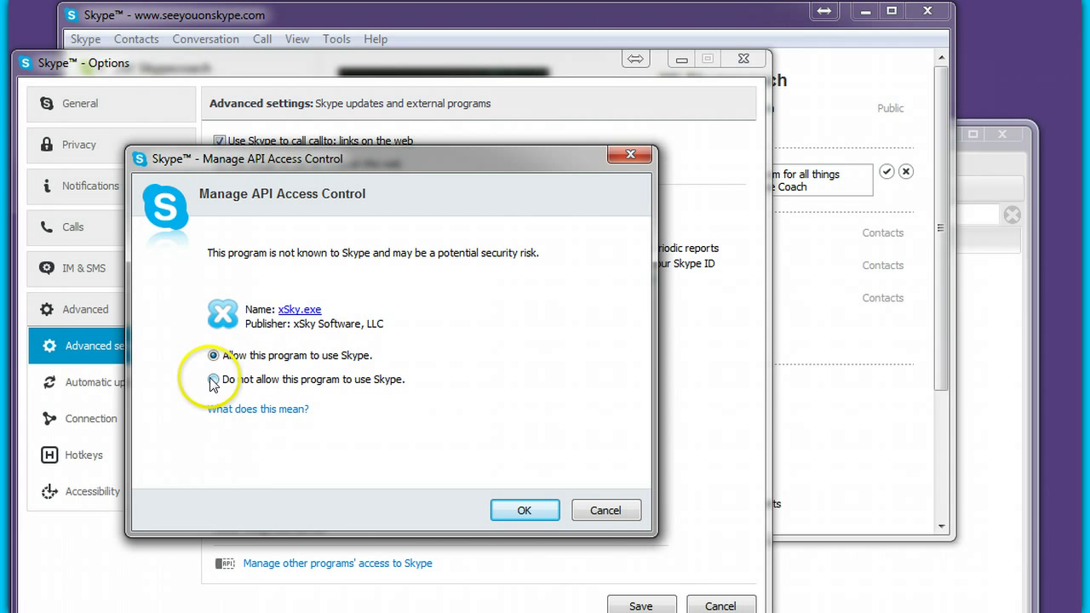
click(215, 379)
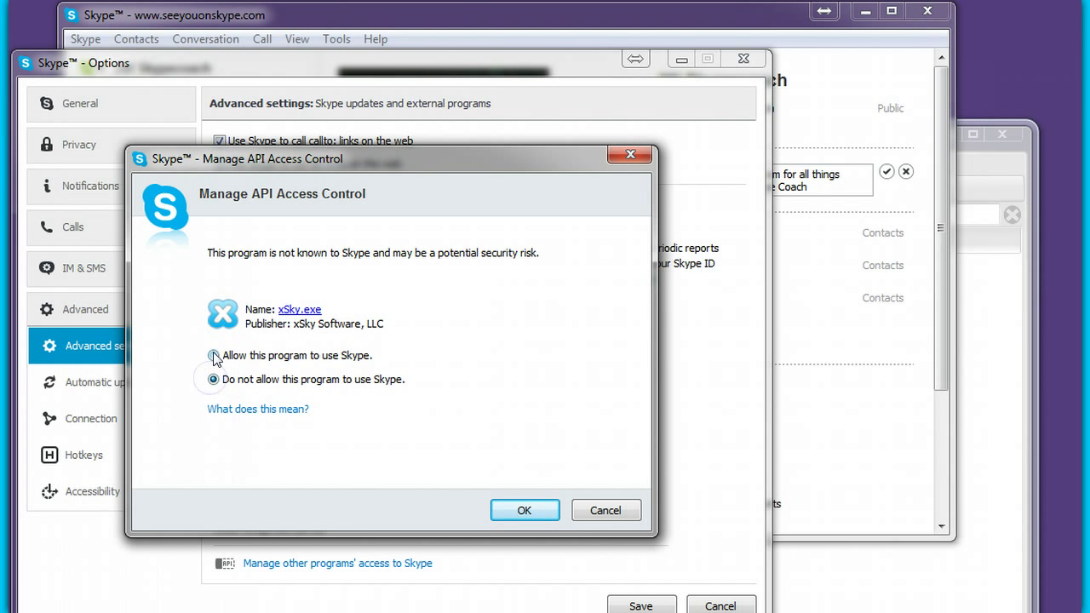
click(214, 356)
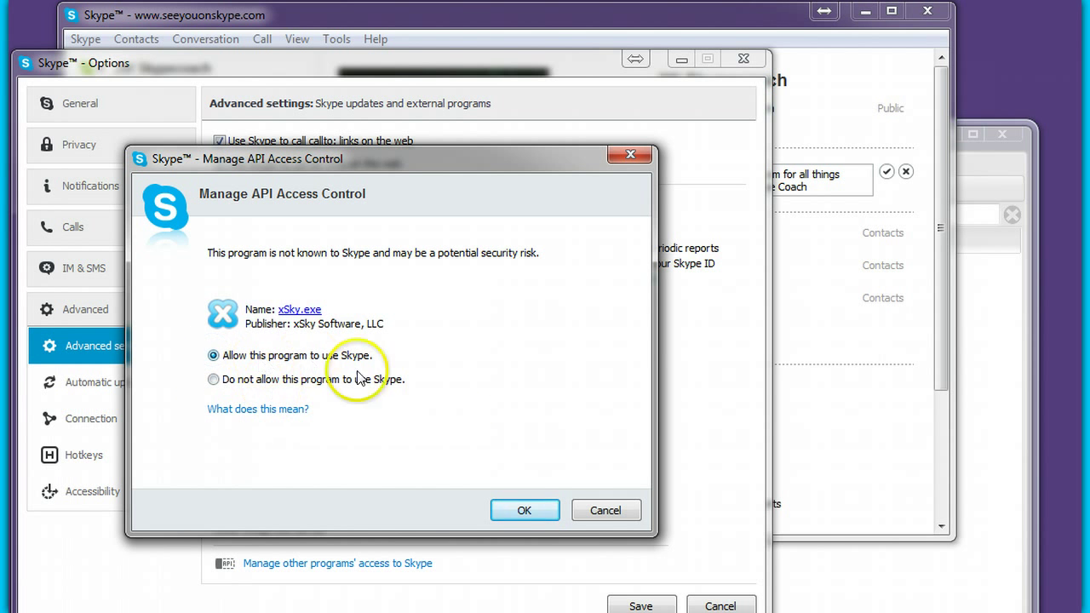
click(524, 511)
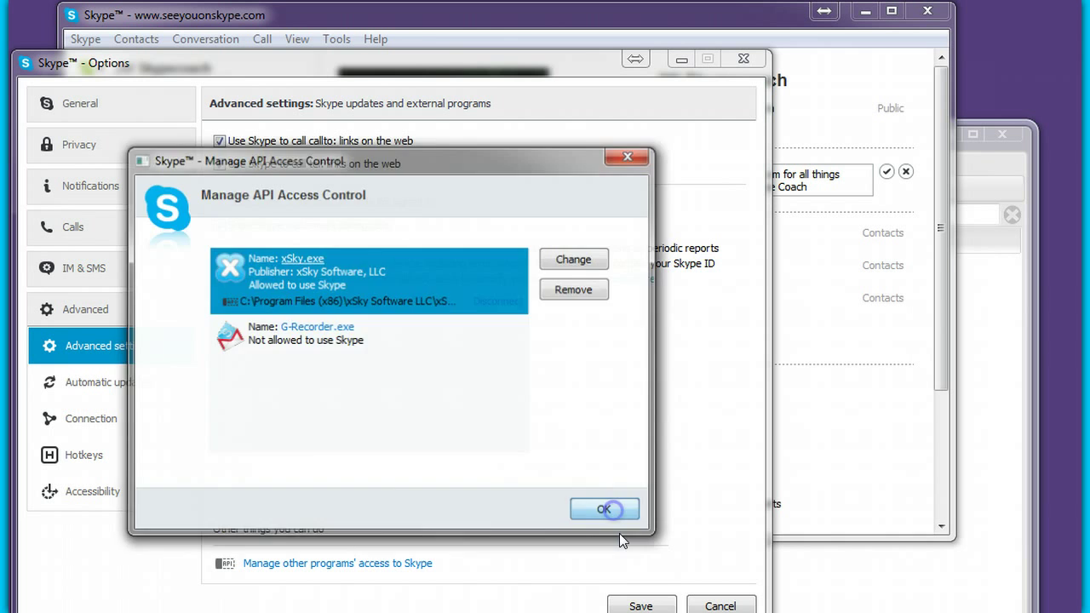
click(605, 508)
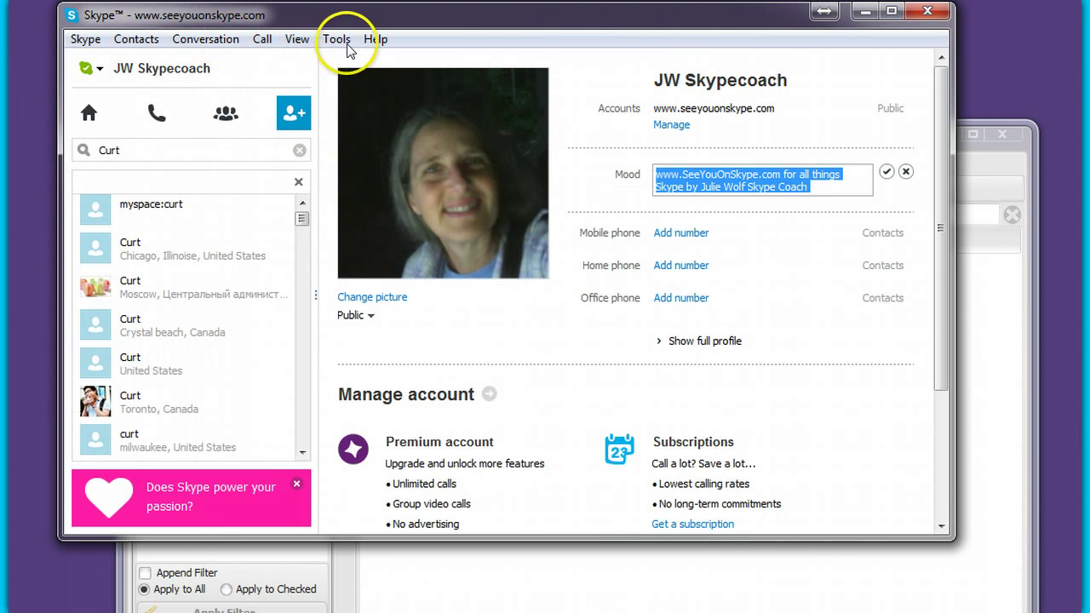
- In Advanced settings, switch off 'Use Skype to call callto: links on the web'
click(335, 39)
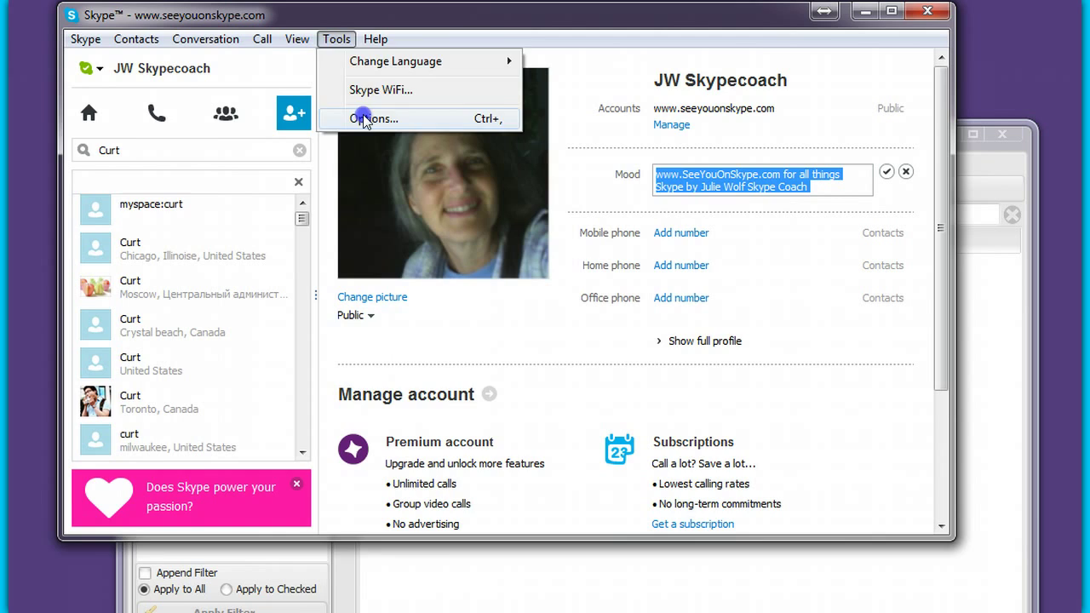
click(373, 119)
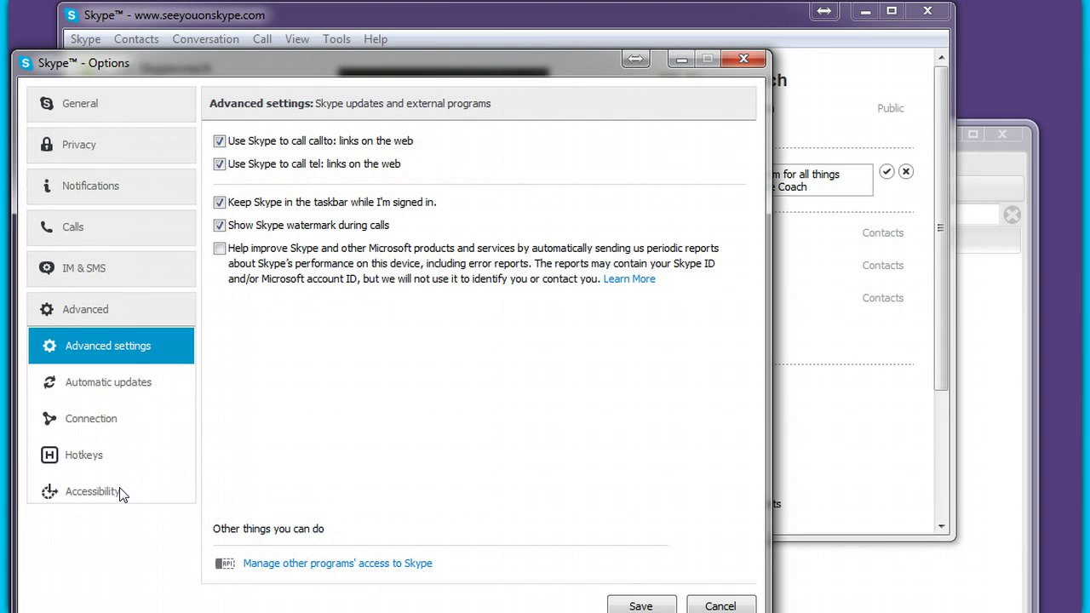
mouse_move(242, 450)
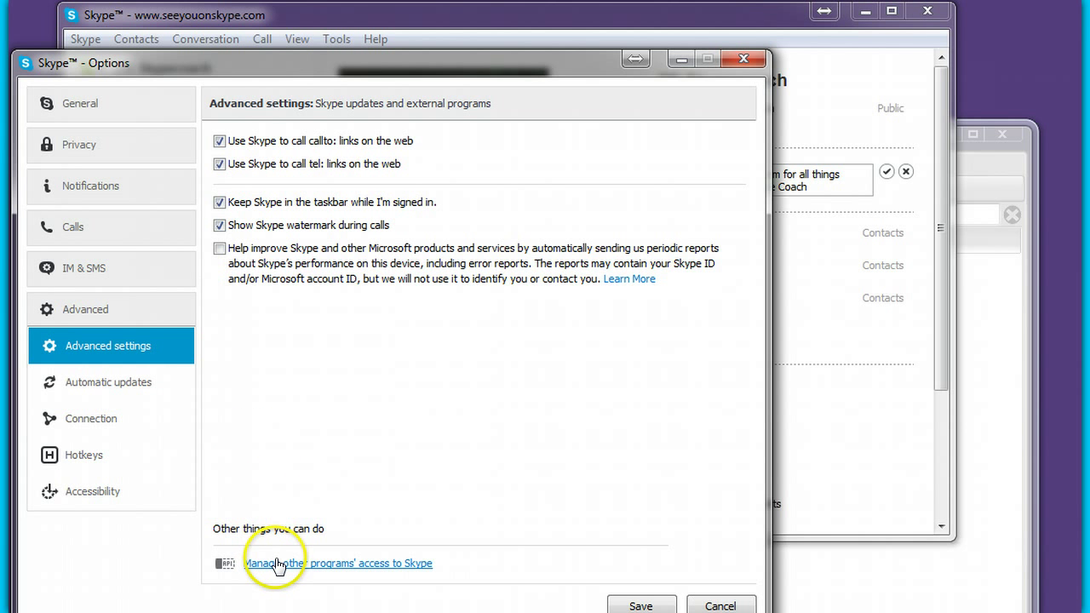
mouse_move(293, 184)
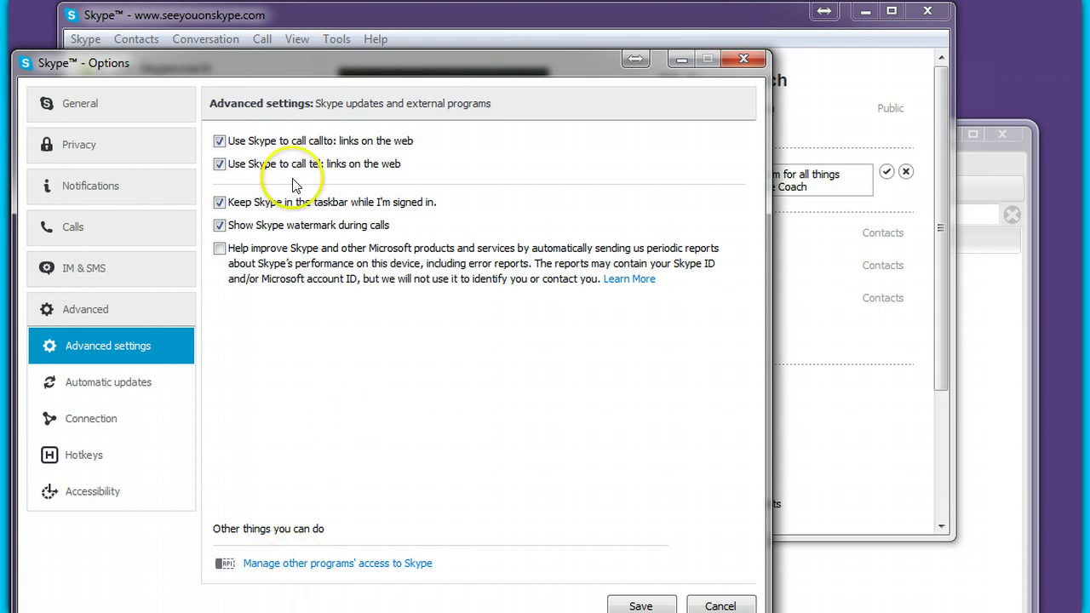
click(219, 140)
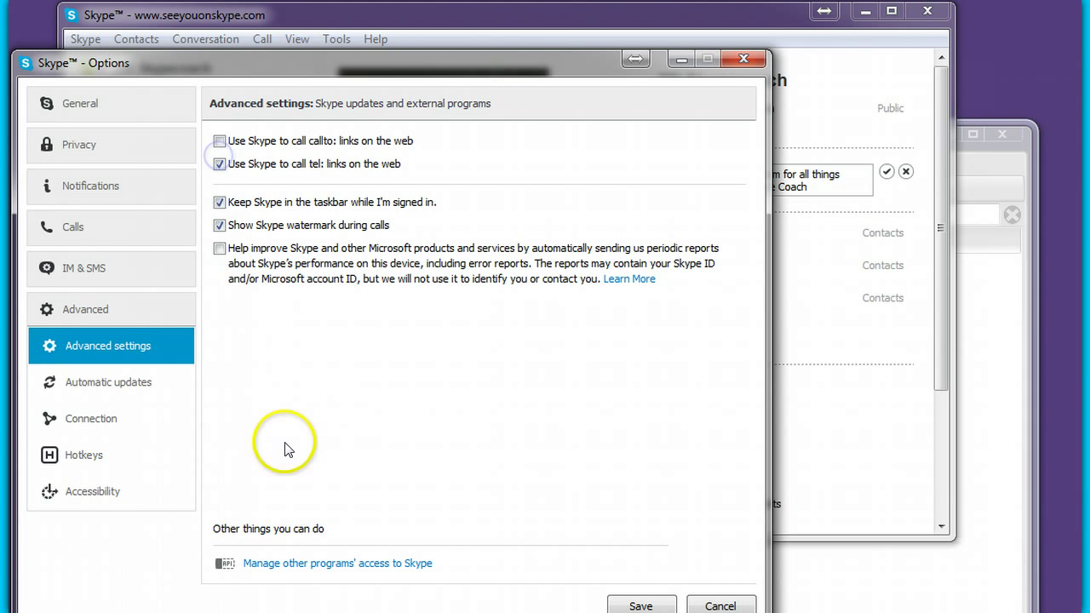
mouse_move(275, 487)
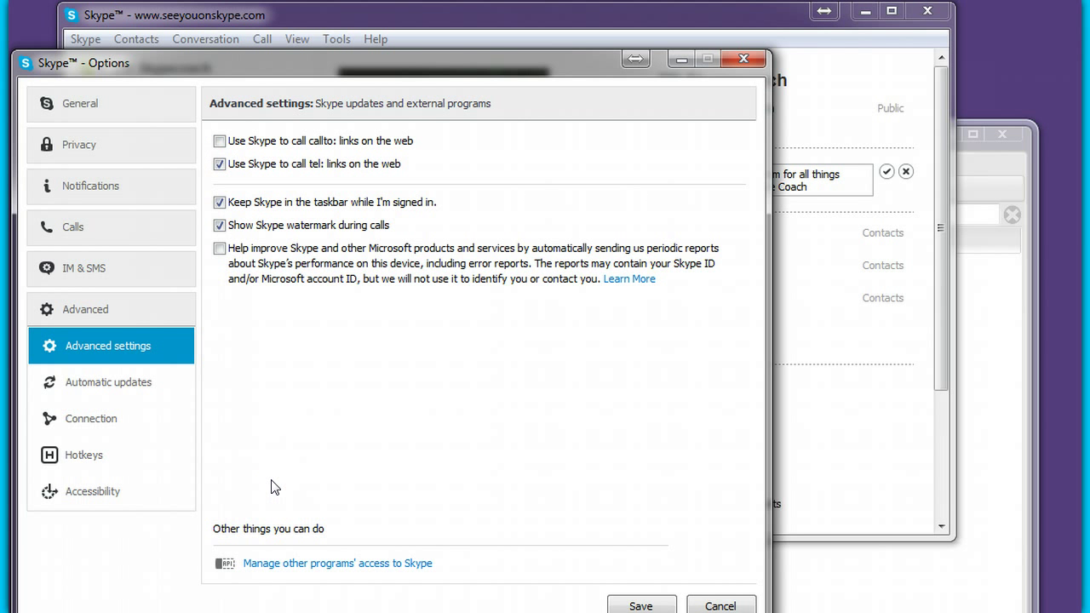
mouse_move(281, 563)
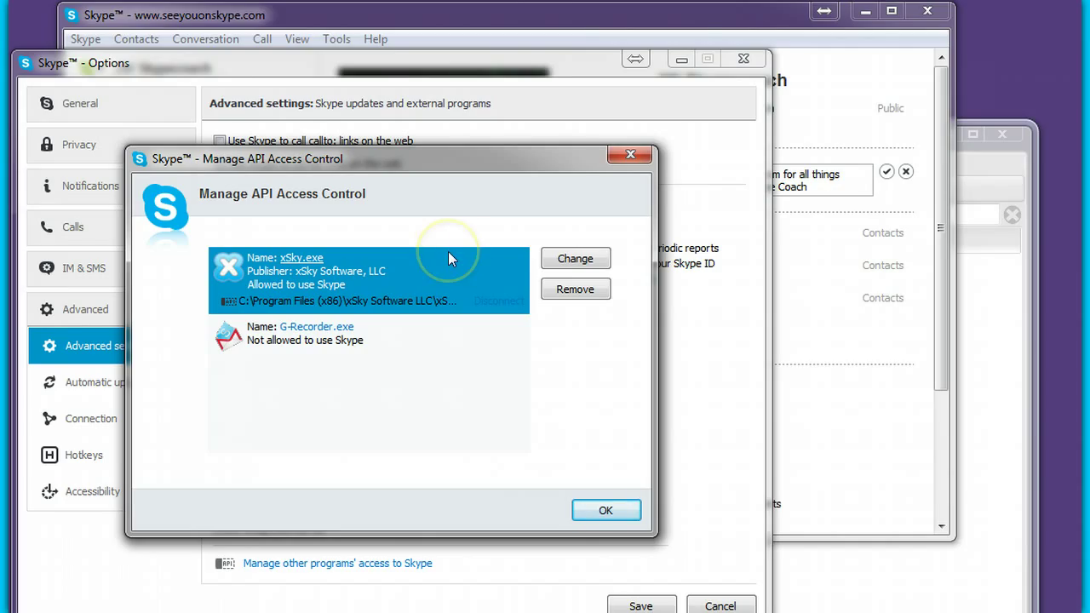
mouse_move(447, 264)
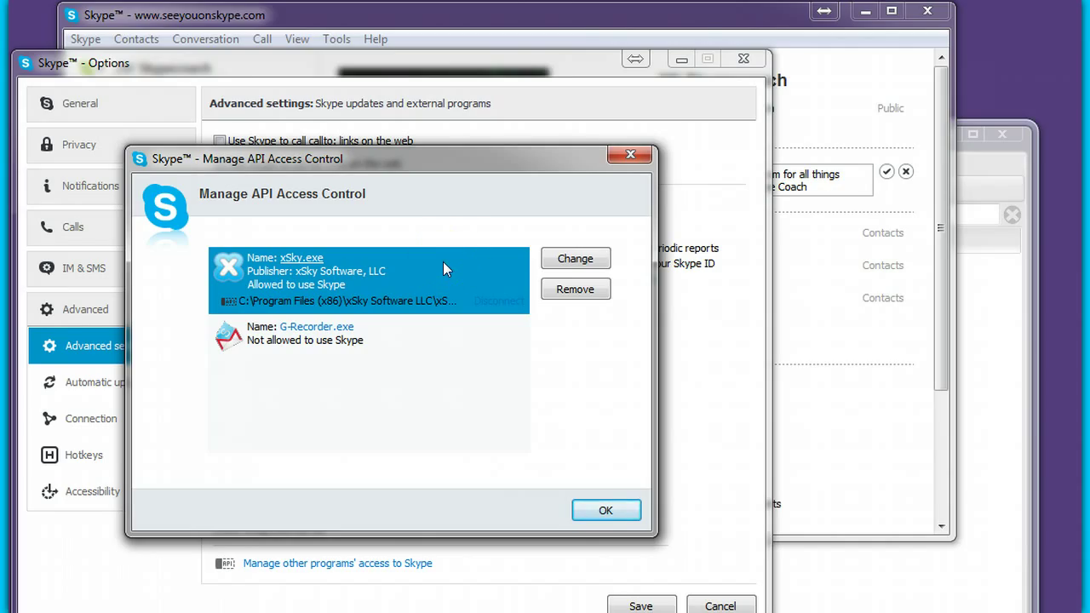
mouse_move(576, 259)
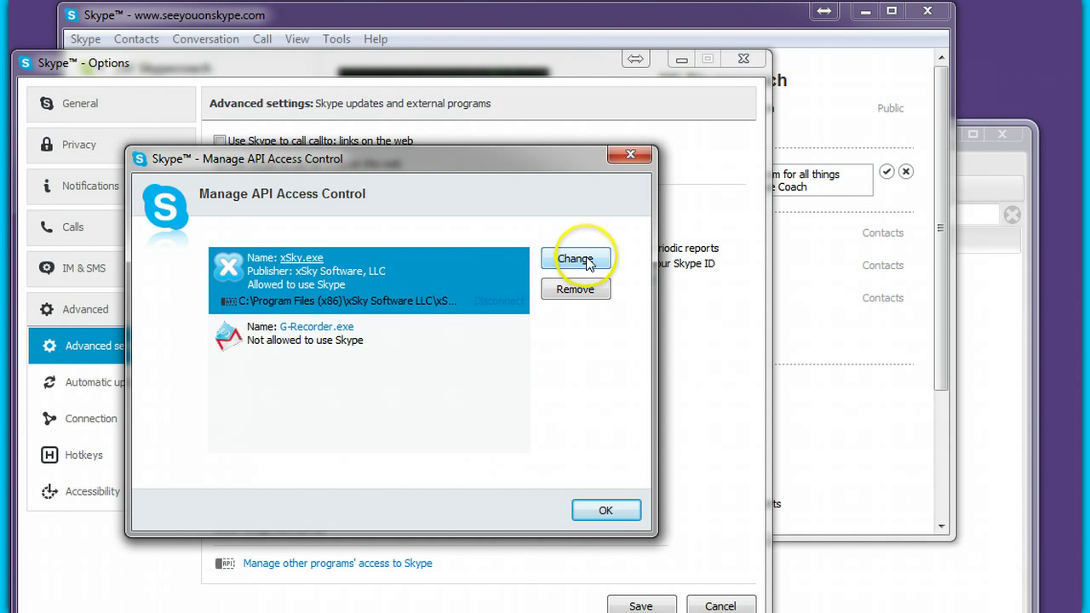
mouse_move(466, 349)
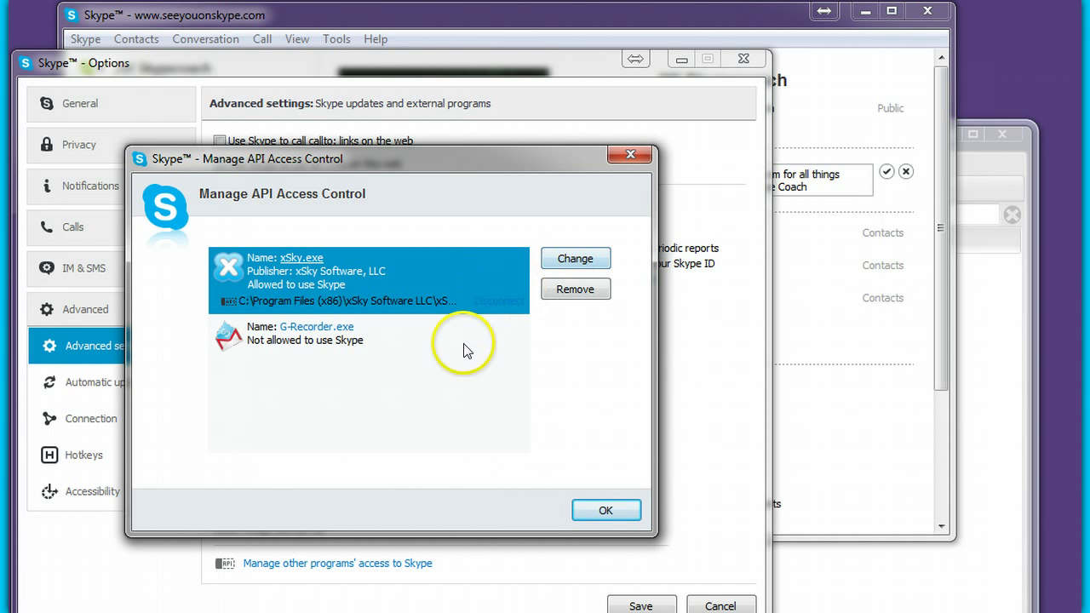
mouse_move(575, 259)
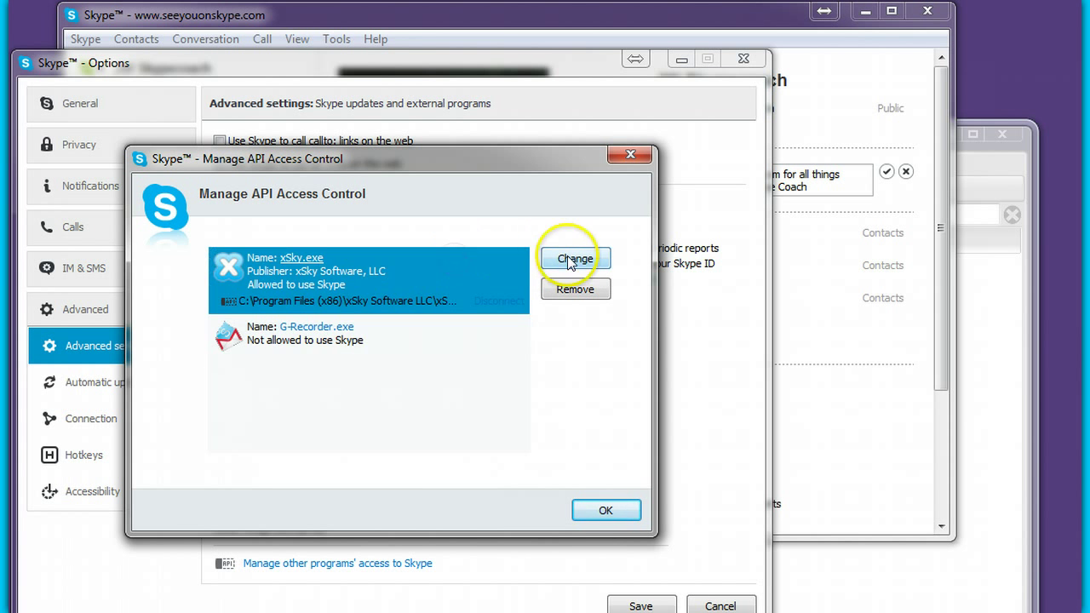
- Confirm xSky.exe as allowed to use Skype and close the API access list
click(576, 259)
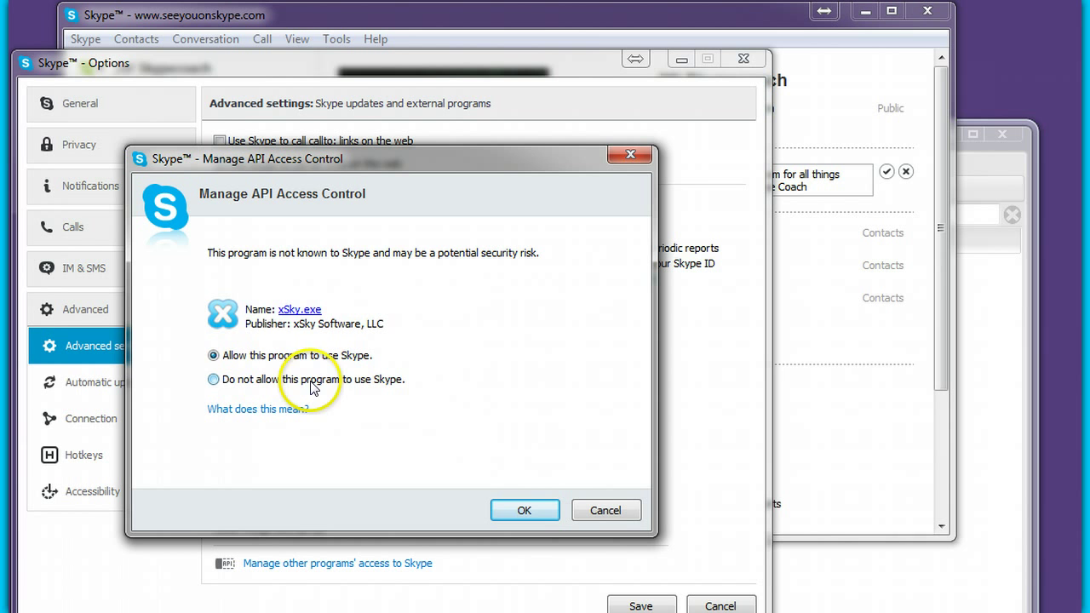
mouse_move(596, 255)
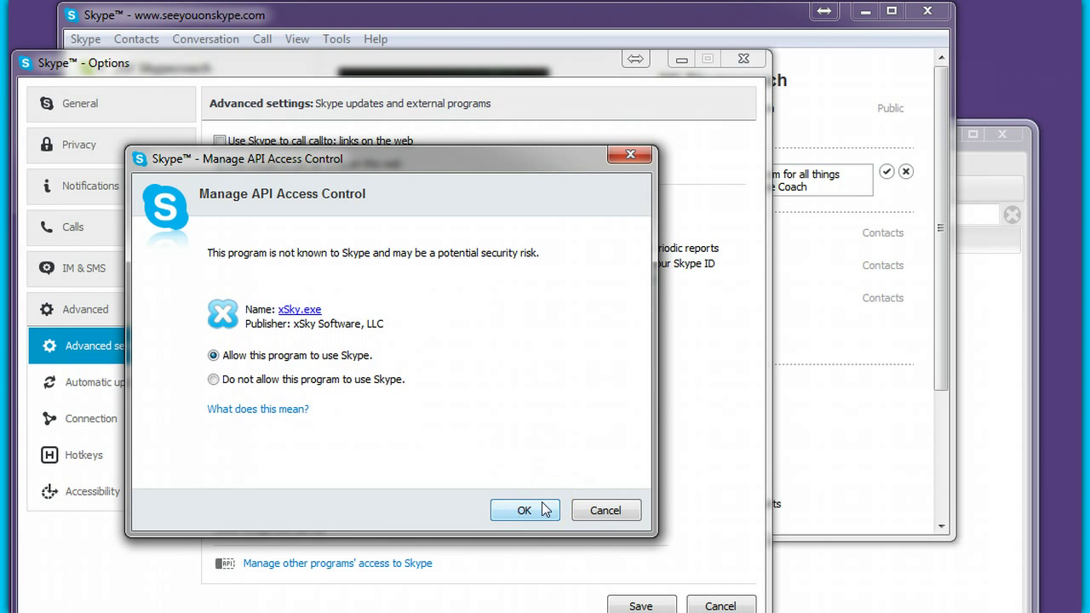
mouse_move(580, 511)
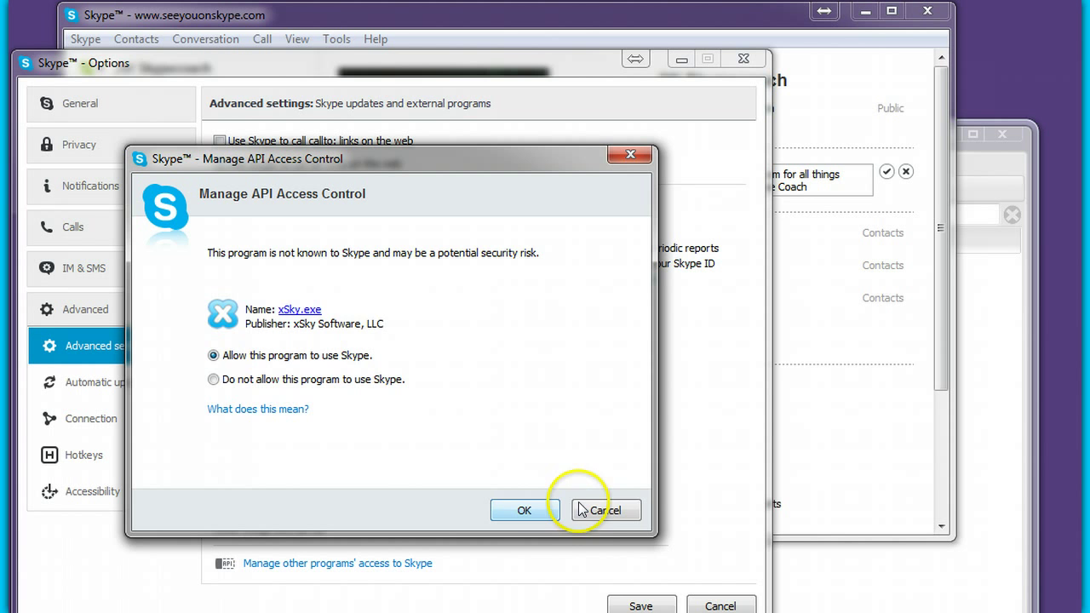
click(525, 511)
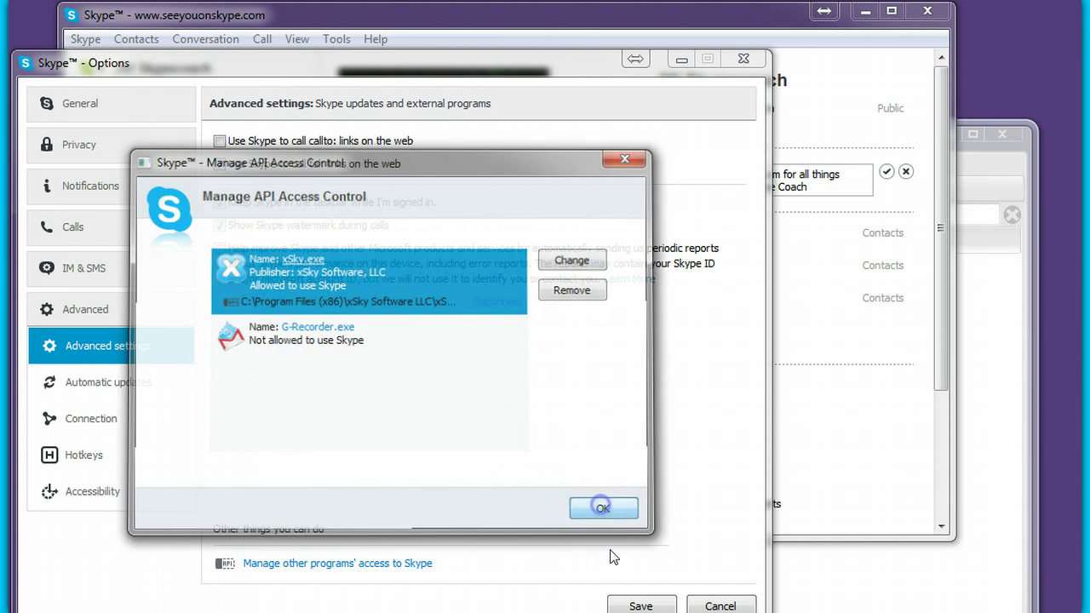
click(603, 508)
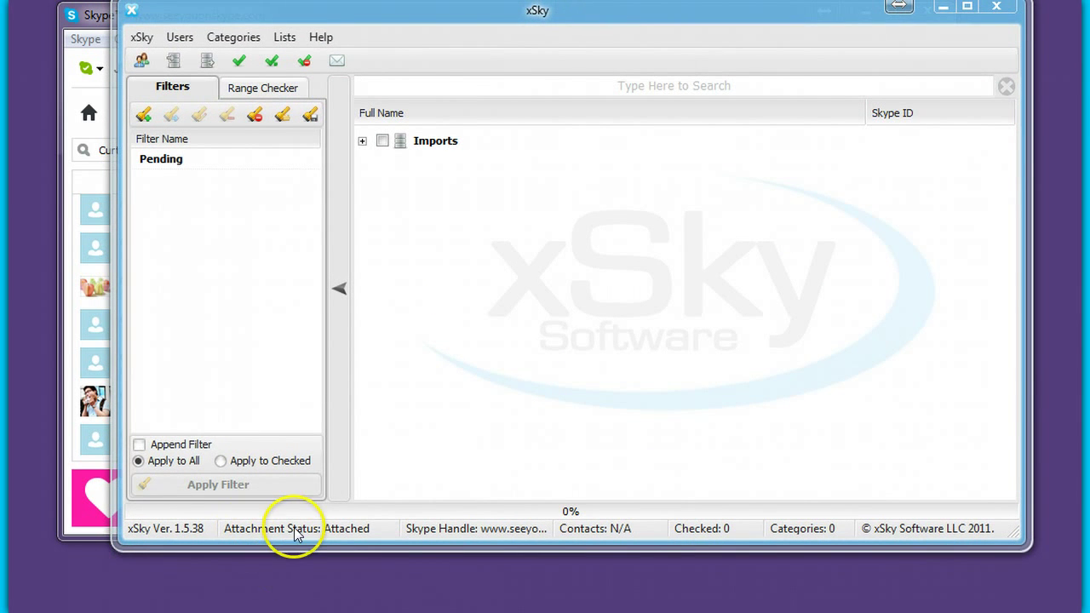
mouse_move(549, 531)
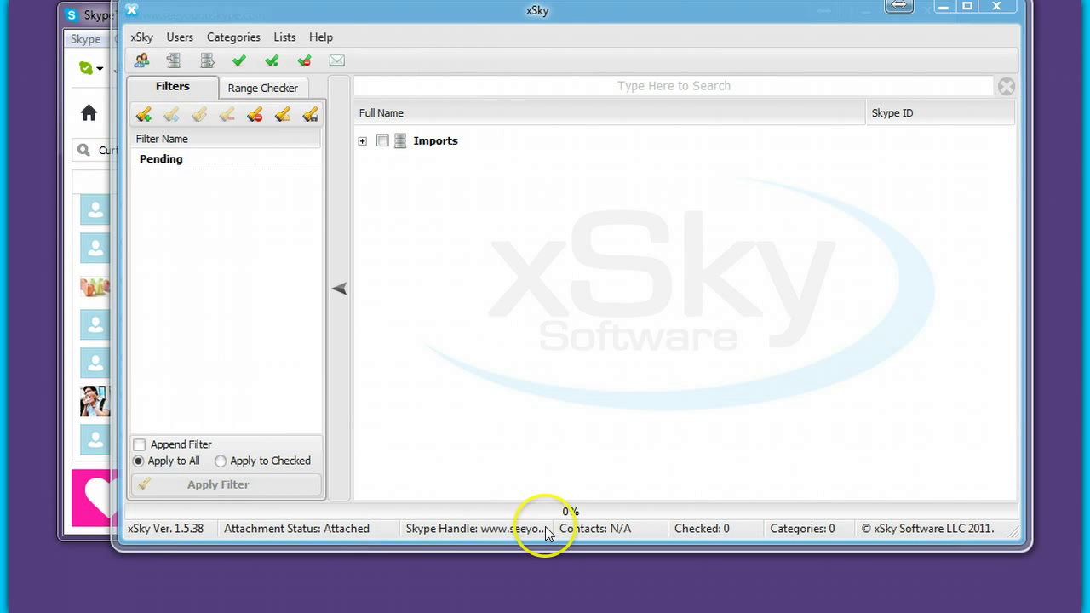
mouse_move(627, 31)
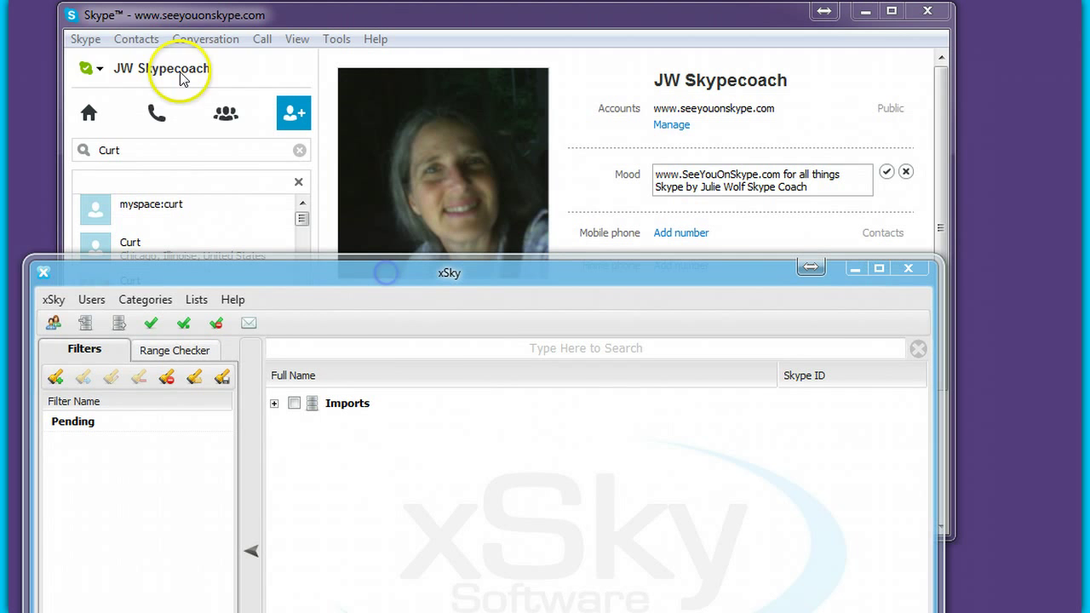
mouse_move(579, 443)
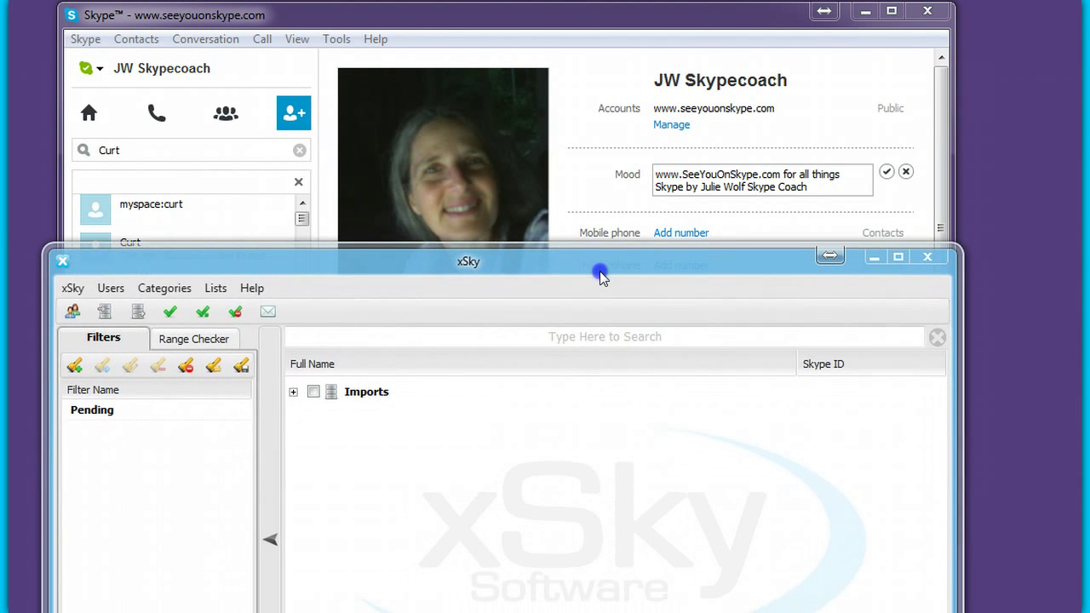
mouse_move(641, 440)
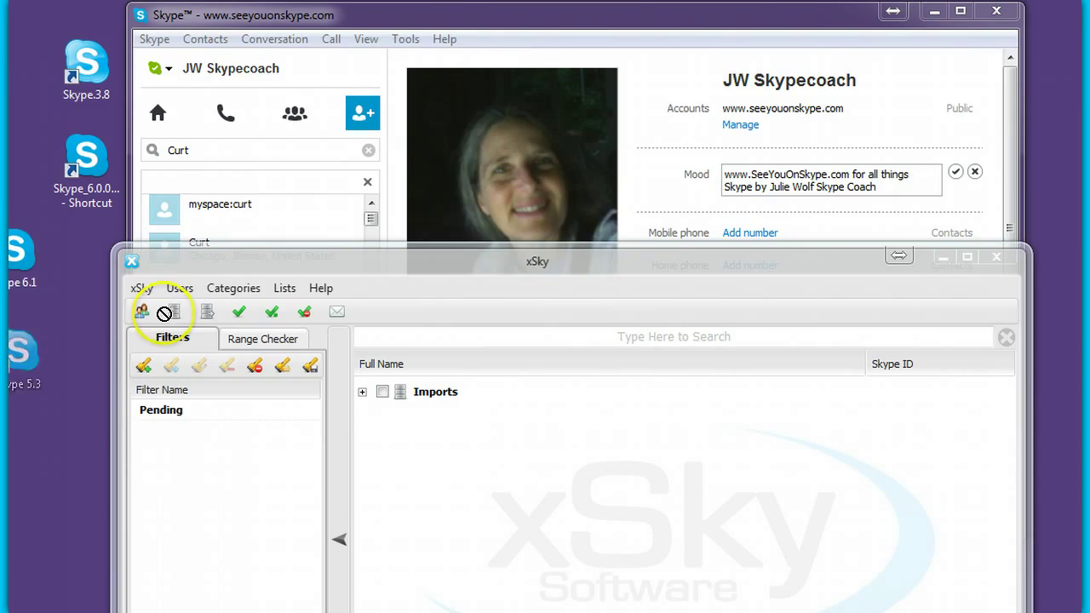
mouse_move(25, 247)
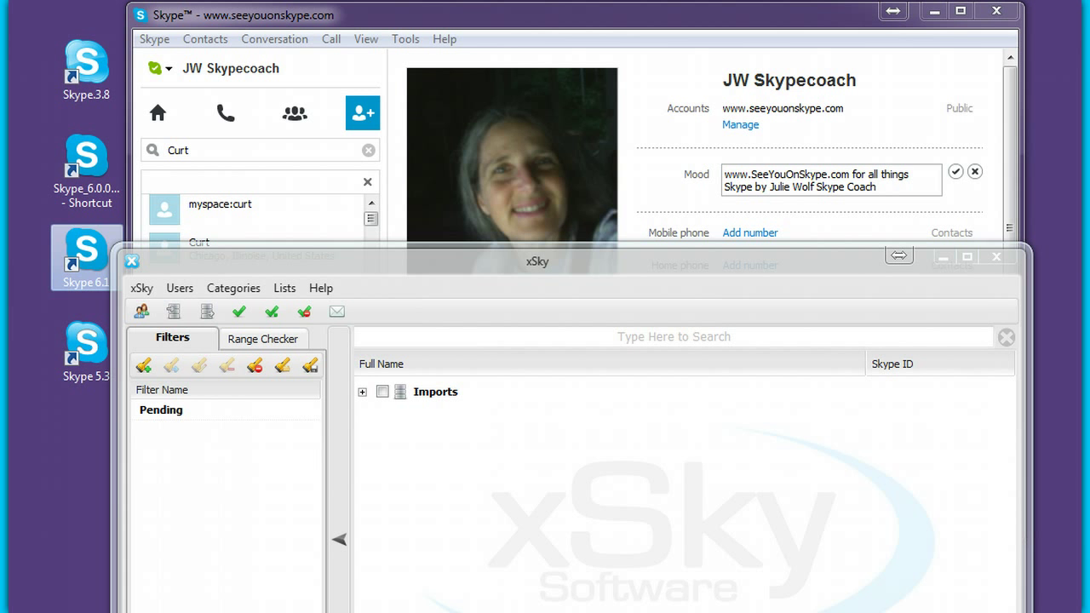
mouse_move(13, 416)
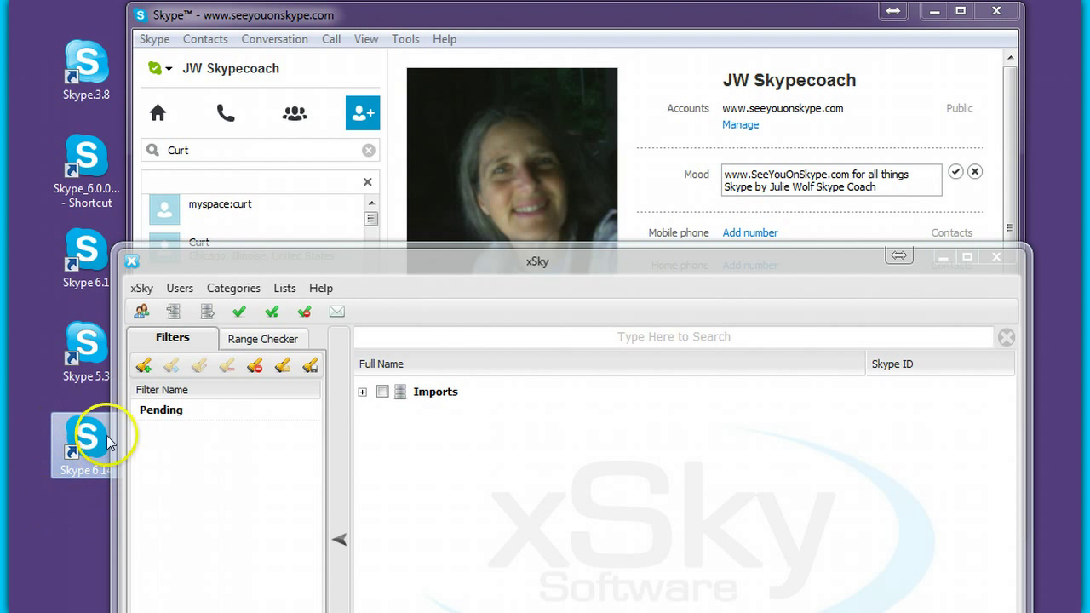
mouse_move(188, 344)
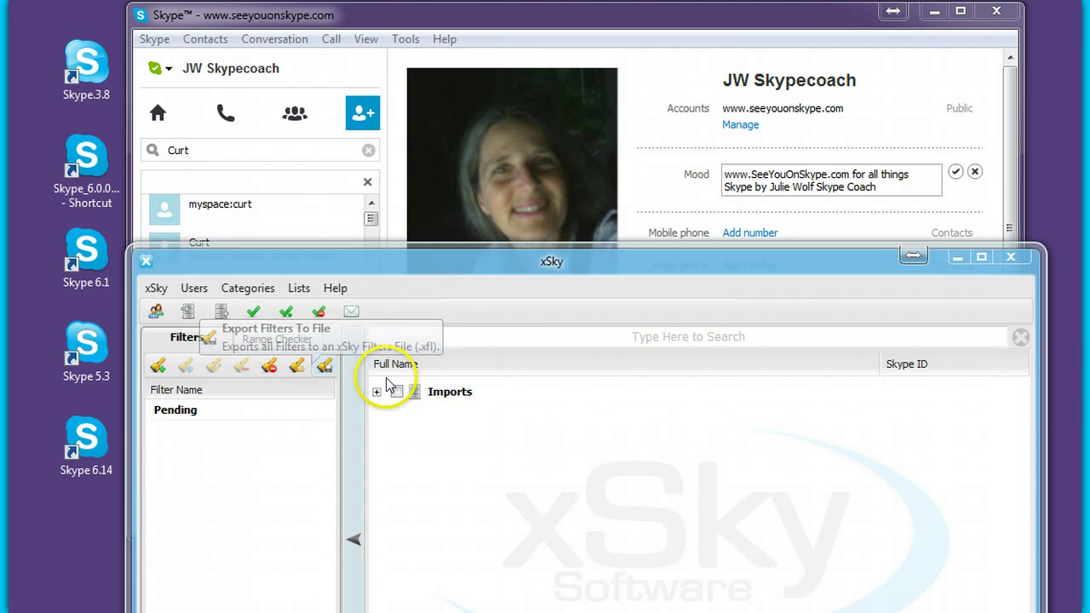
mouse_move(402, 296)
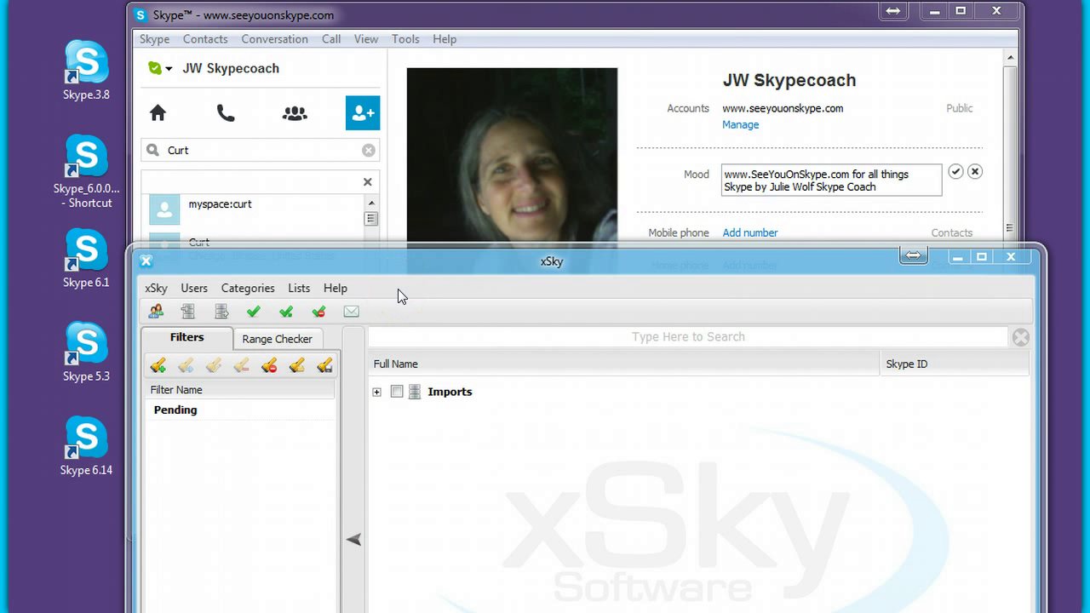
mouse_move(405, 39)
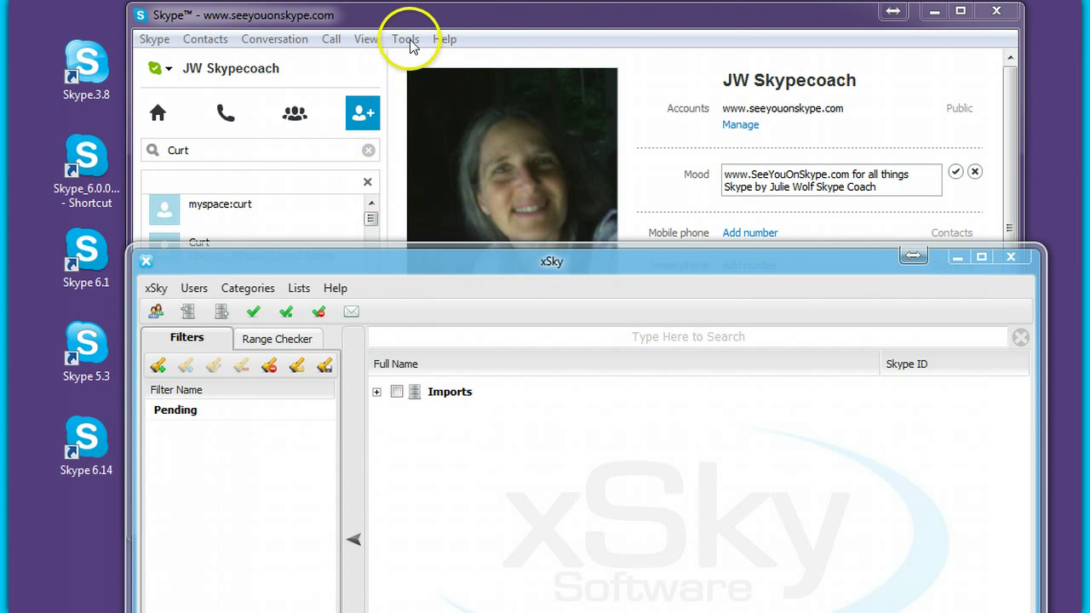
- Review the program access list from Advanced settings, confirming xSky.exe is still allowed
click(405, 38)
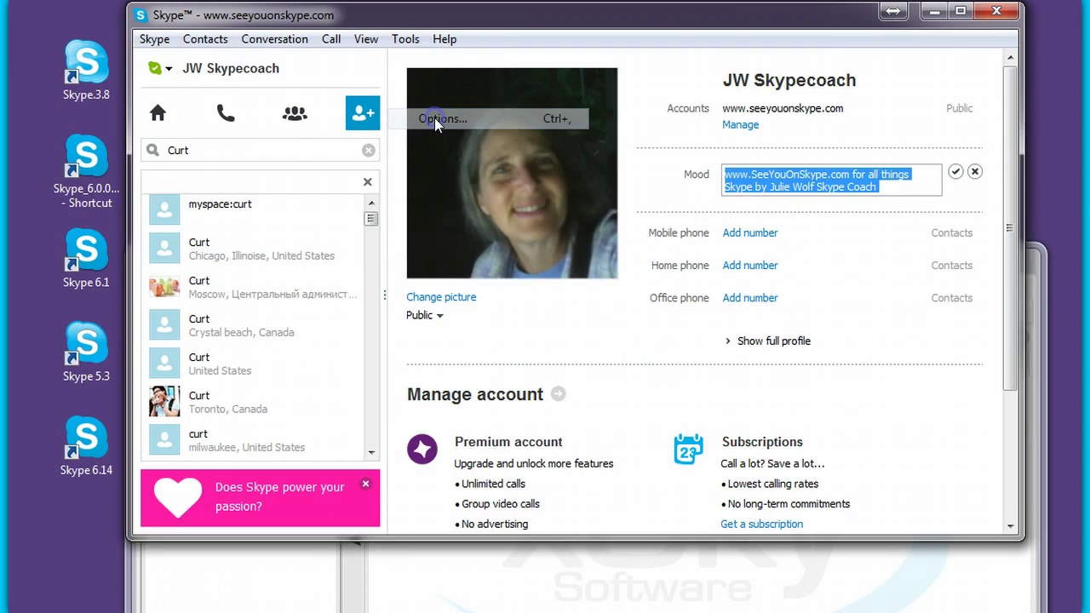
click(443, 119)
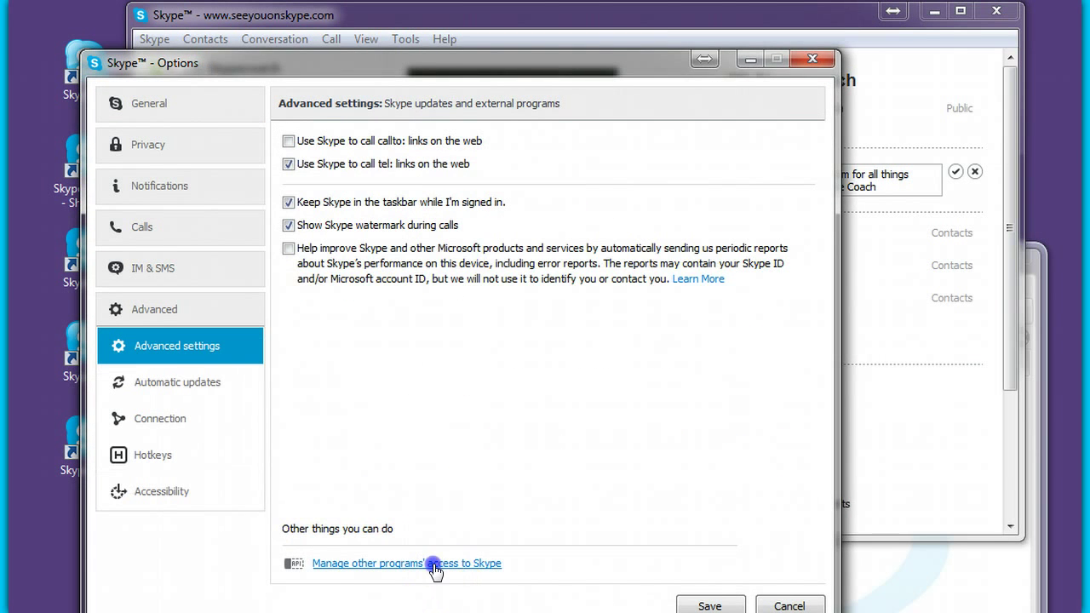
click(405, 563)
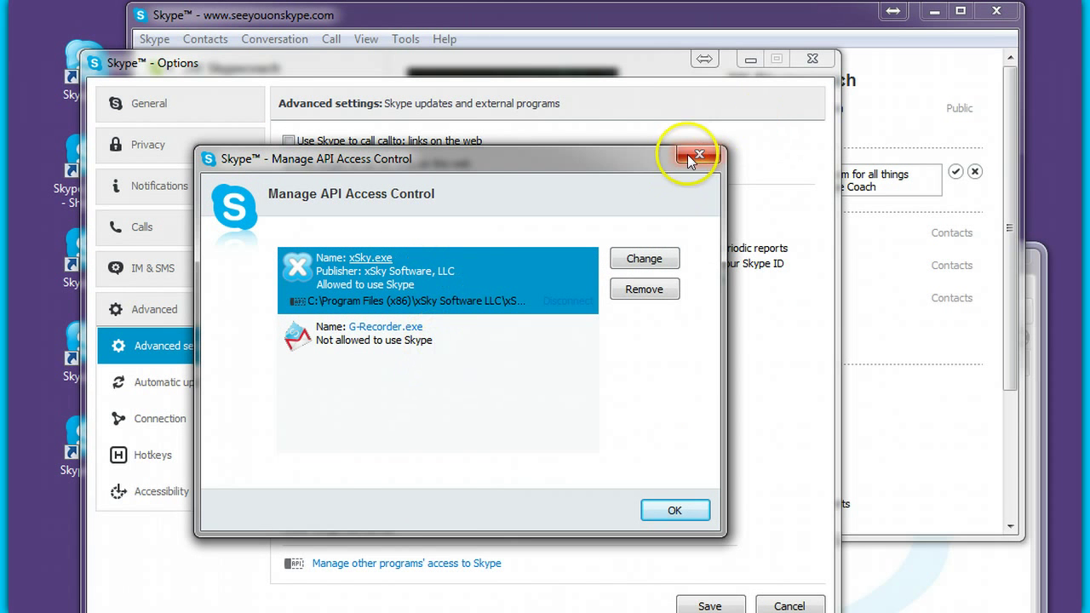
click(698, 155)
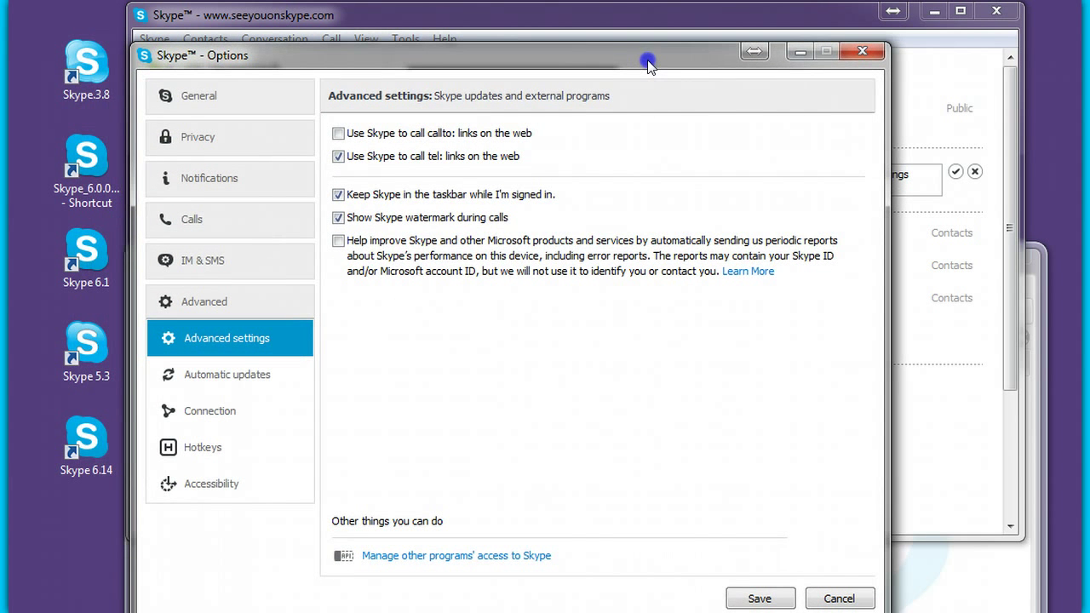
mouse_move(94, 520)
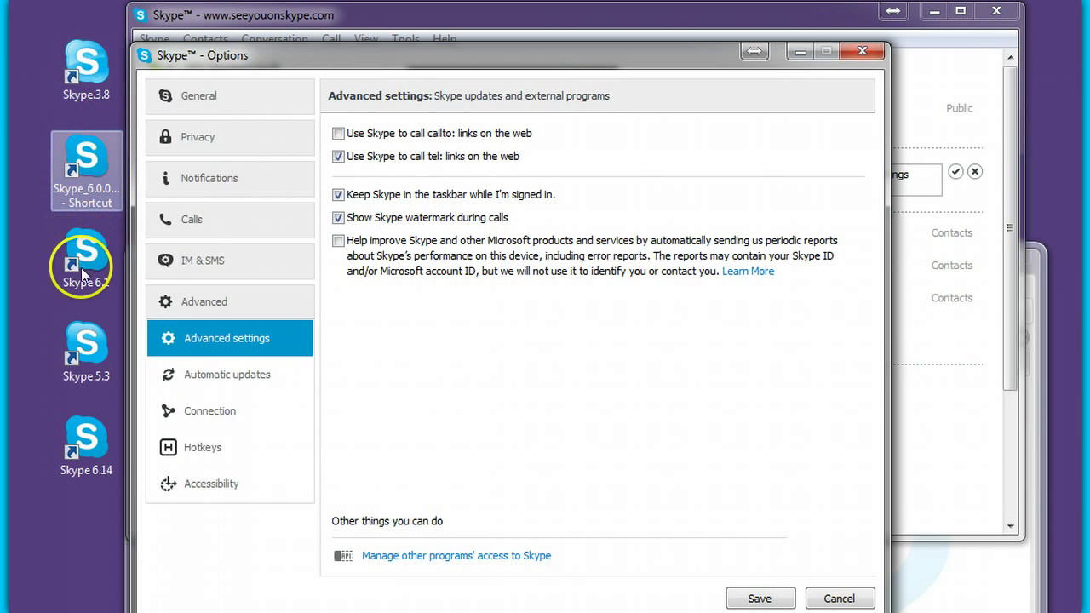
mouse_move(89, 54)
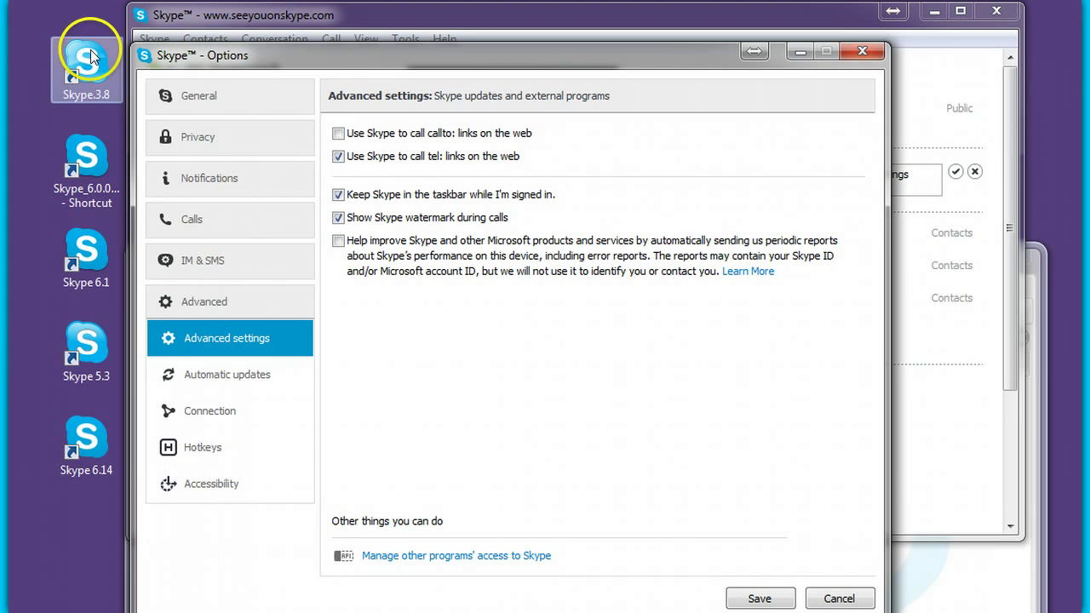
mouse_move(36, 435)
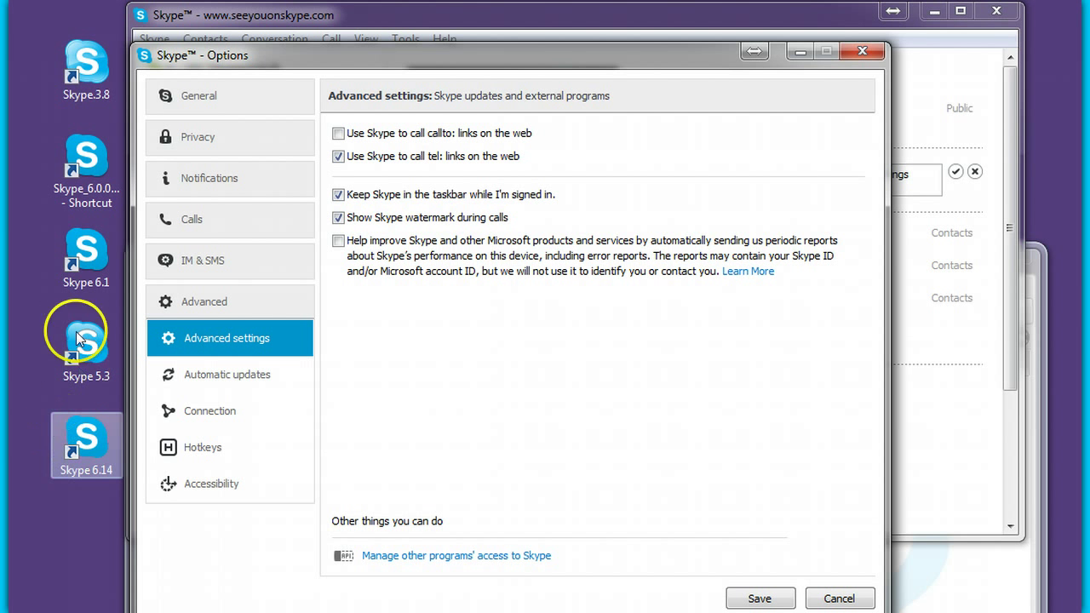
mouse_move(549, 372)
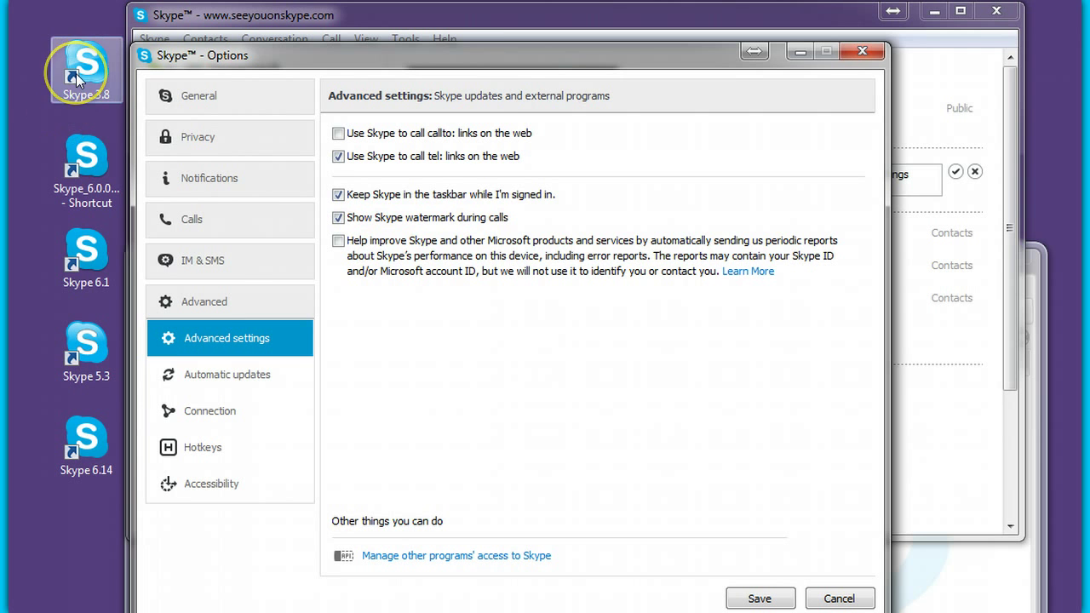
mouse_move(85, 259)
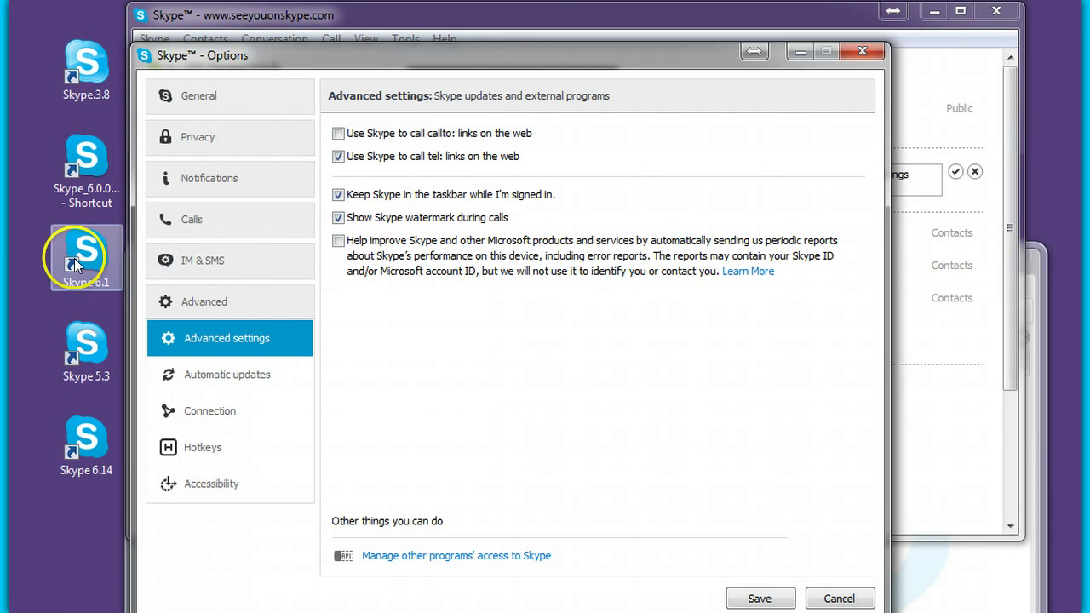
mouse_move(38, 281)
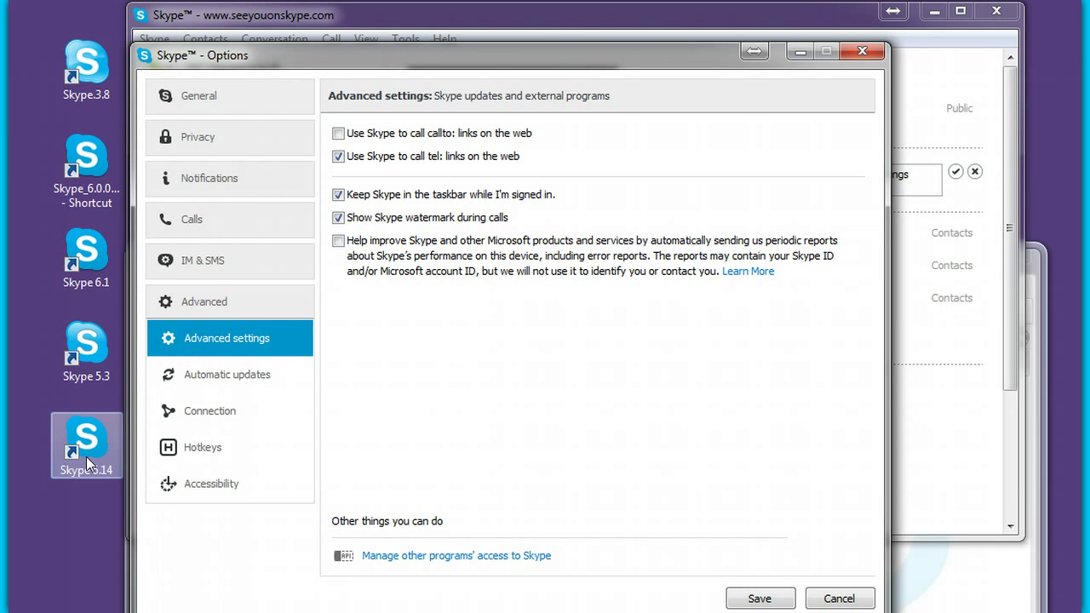
mouse_move(106, 475)
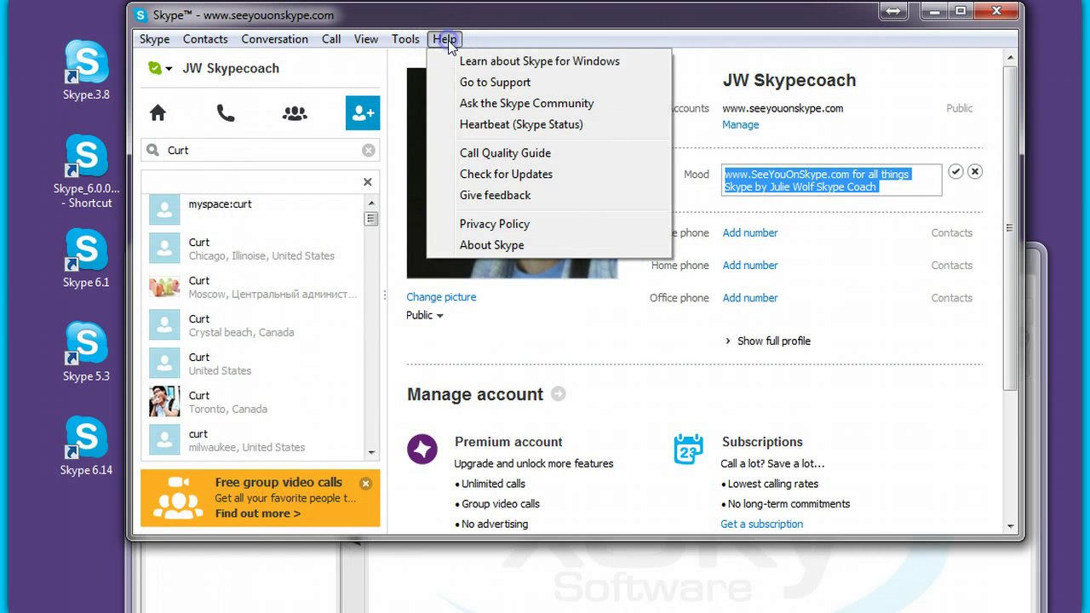
mouse_move(484, 249)
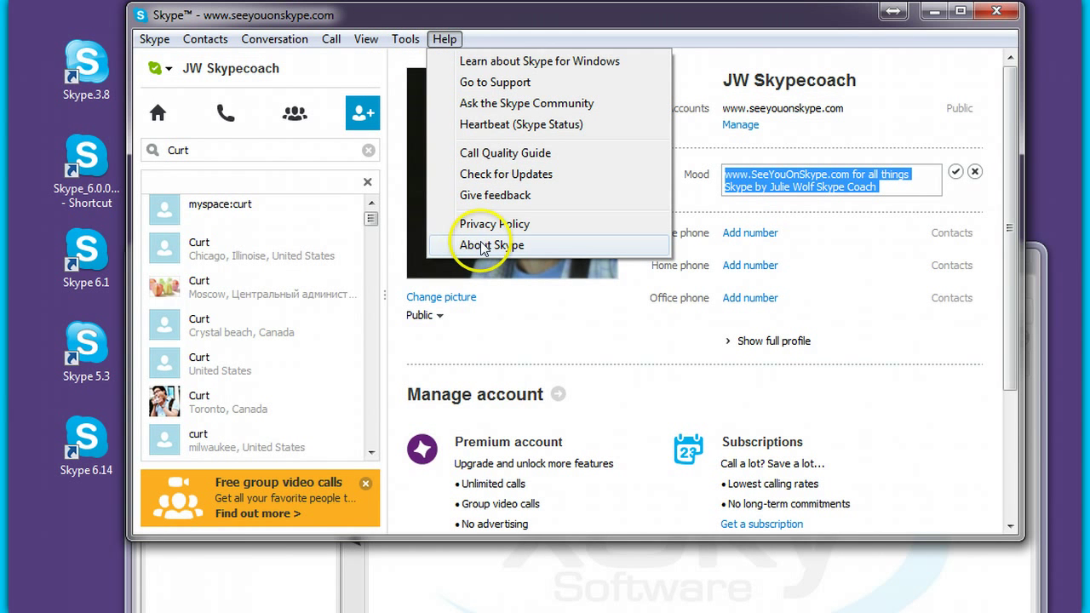
- Show the About Skype window reporting version 6.14.0.104
click(492, 245)
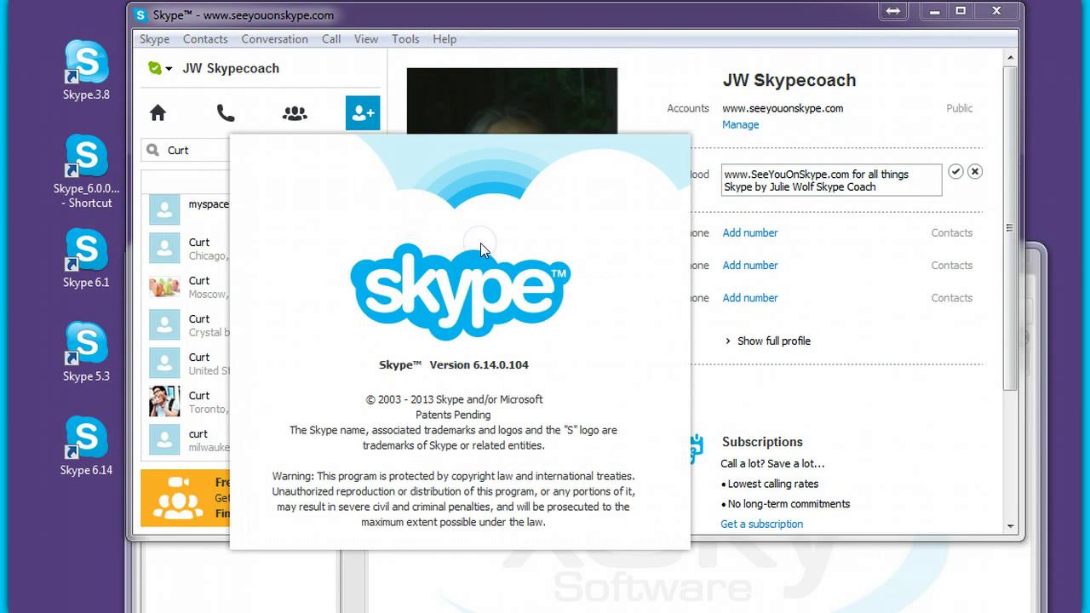
mouse_move(764, 402)
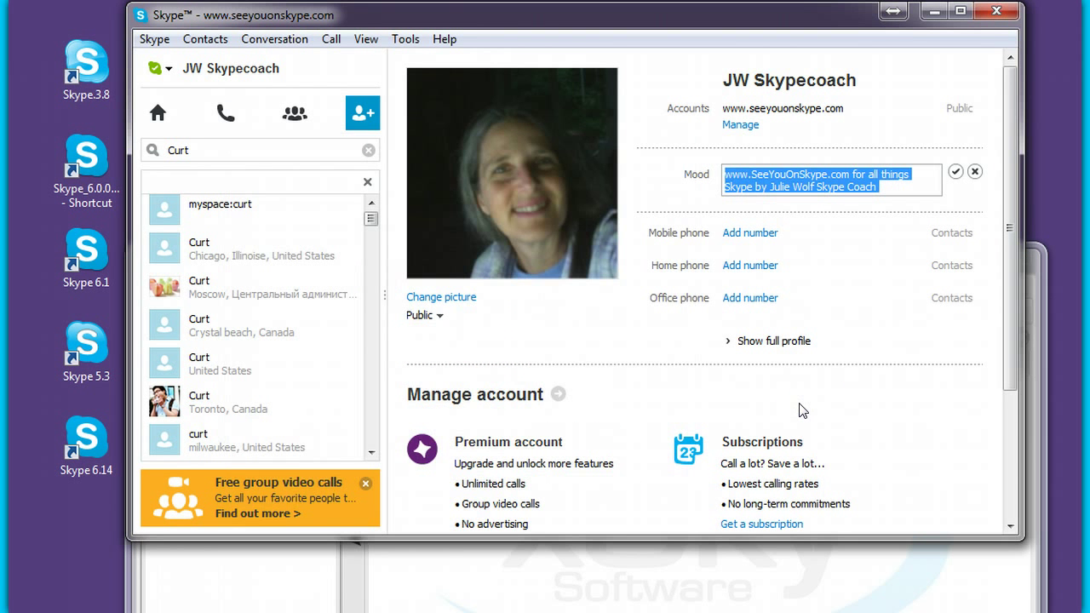
mouse_move(787, 413)
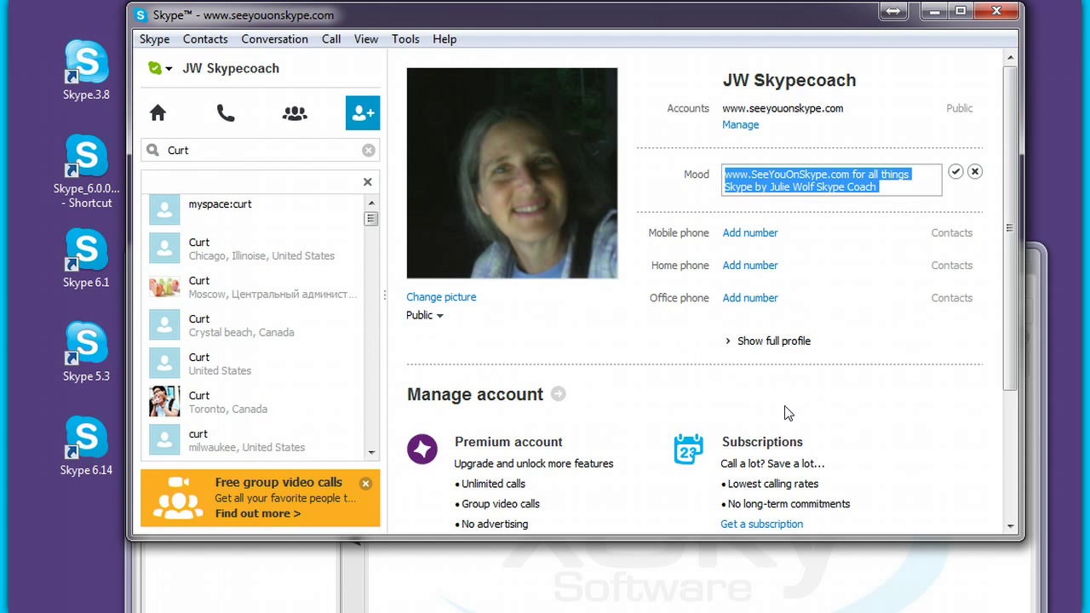
mouse_move(113, 576)
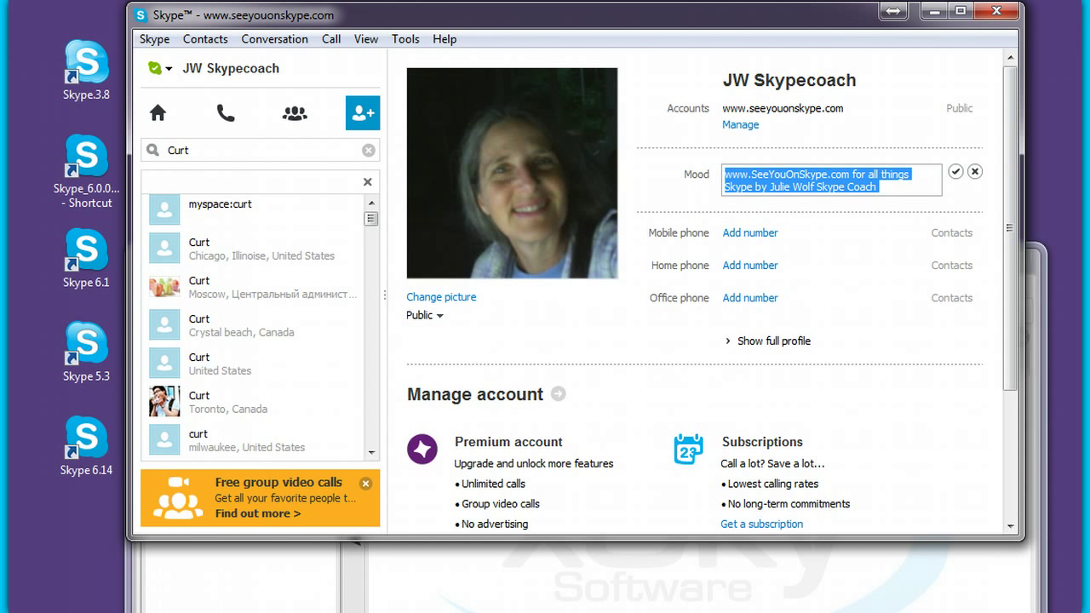
mouse_move(371, 596)
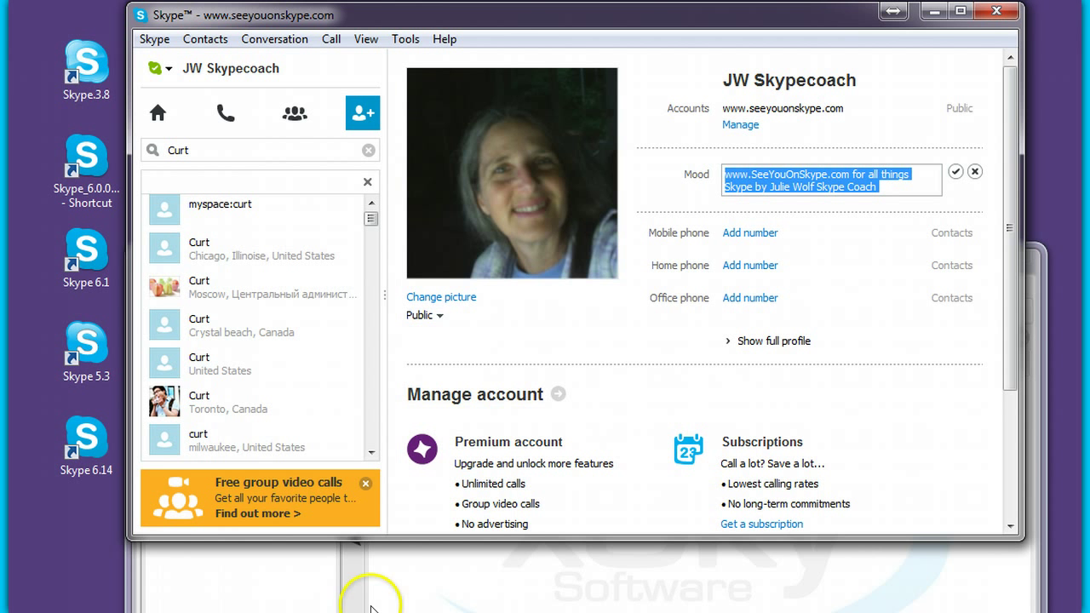